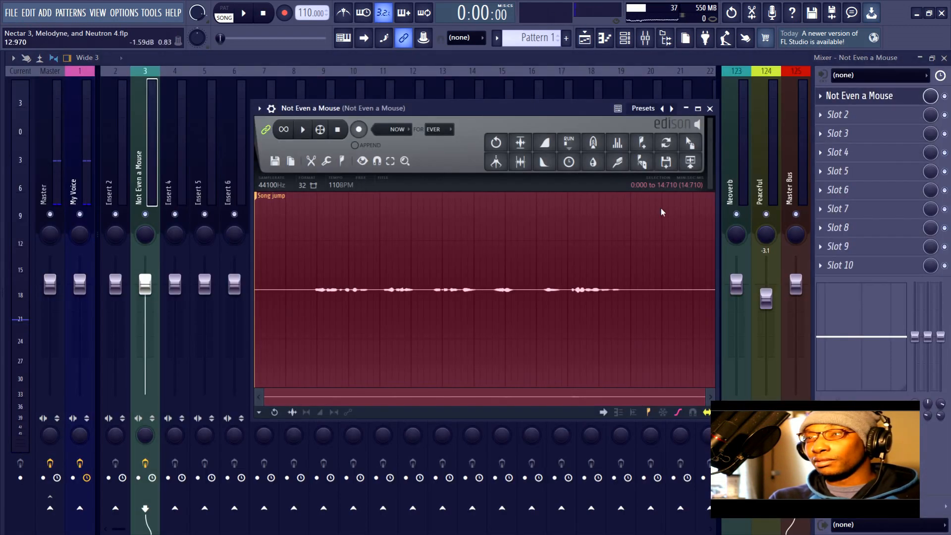
Step: Normalize the whole quiet vocal take in Edison so its waveform fills the display
click(710, 108)
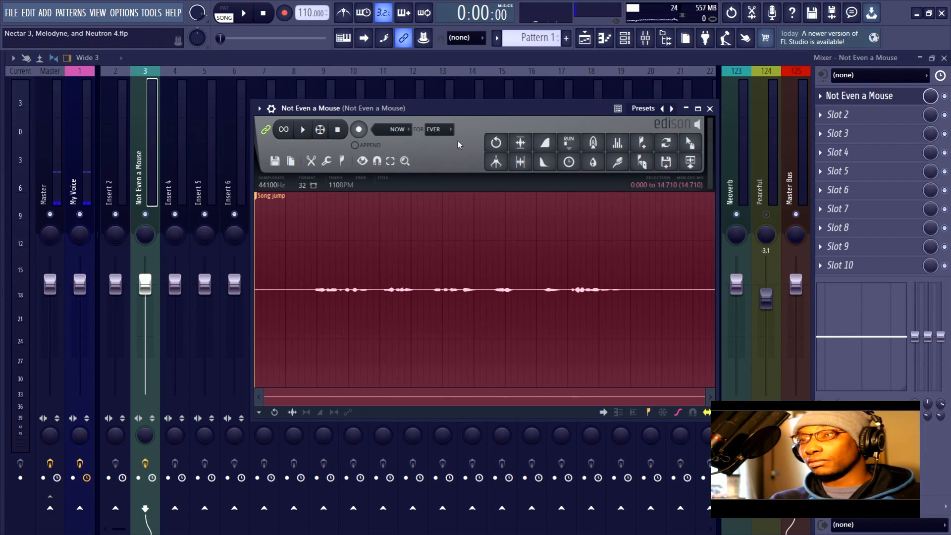
click(519, 142)
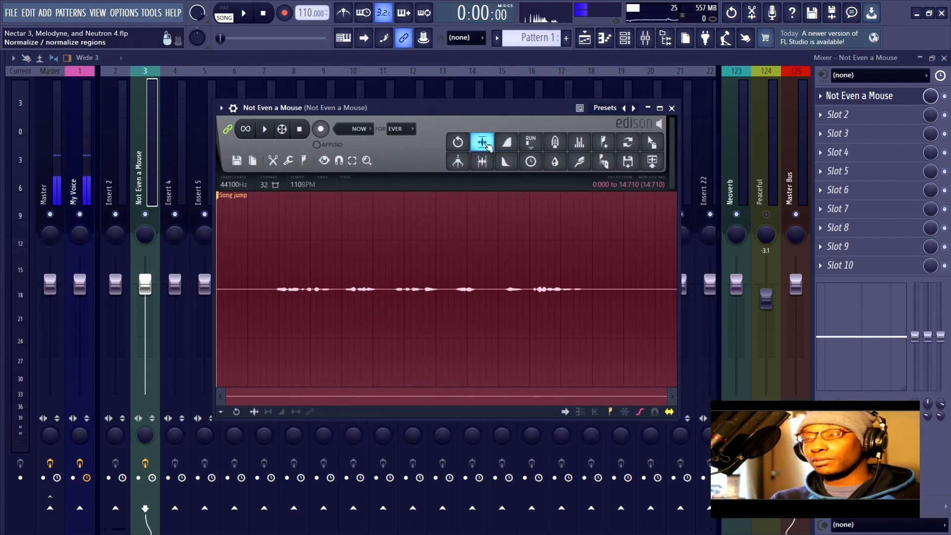
click(481, 141)
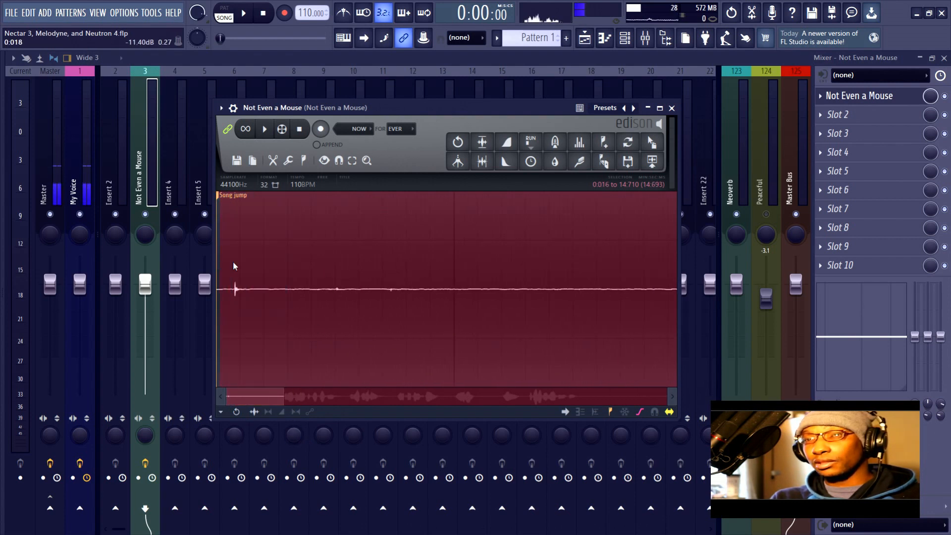
Step: Zoom into the vocal's start and select the silent stretch before the first words
drag(295, 273, 417, 273)
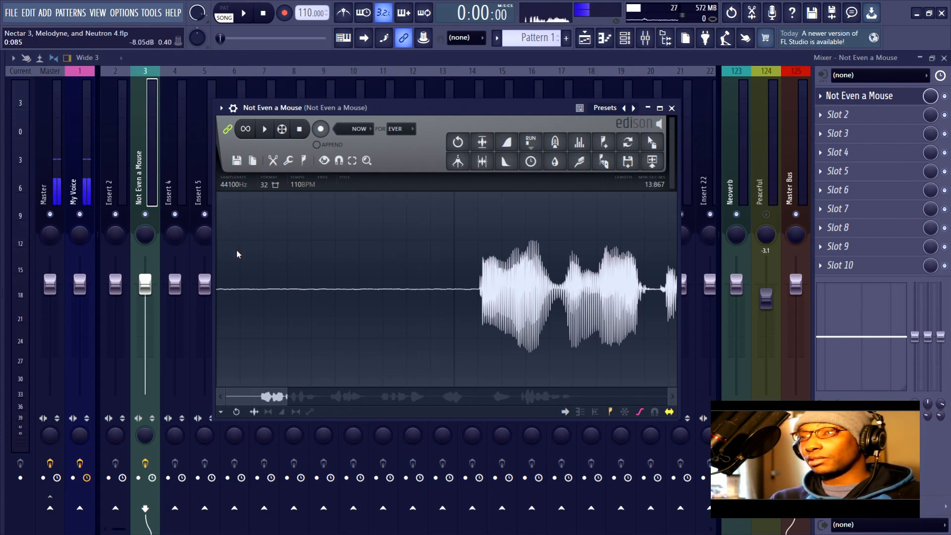
mouse_move(269, 247)
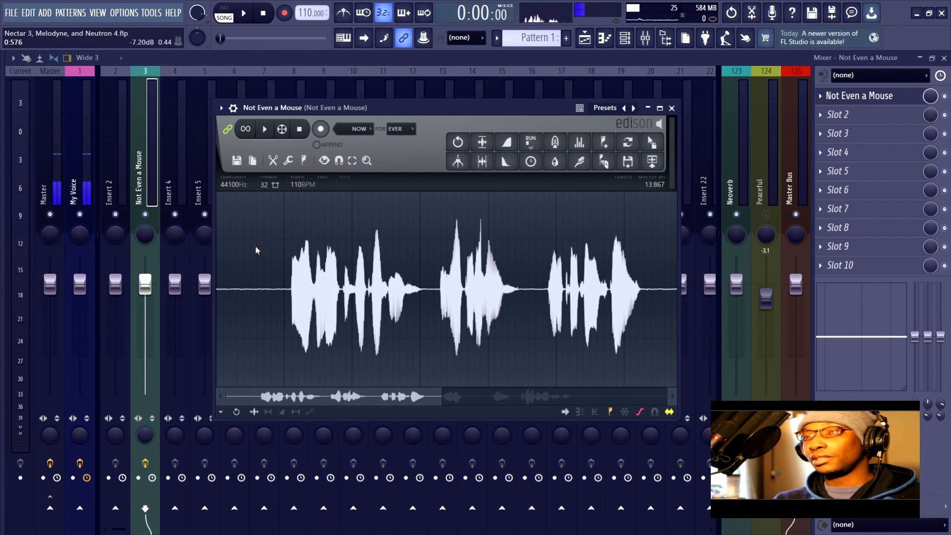
drag(227, 285, 275, 285)
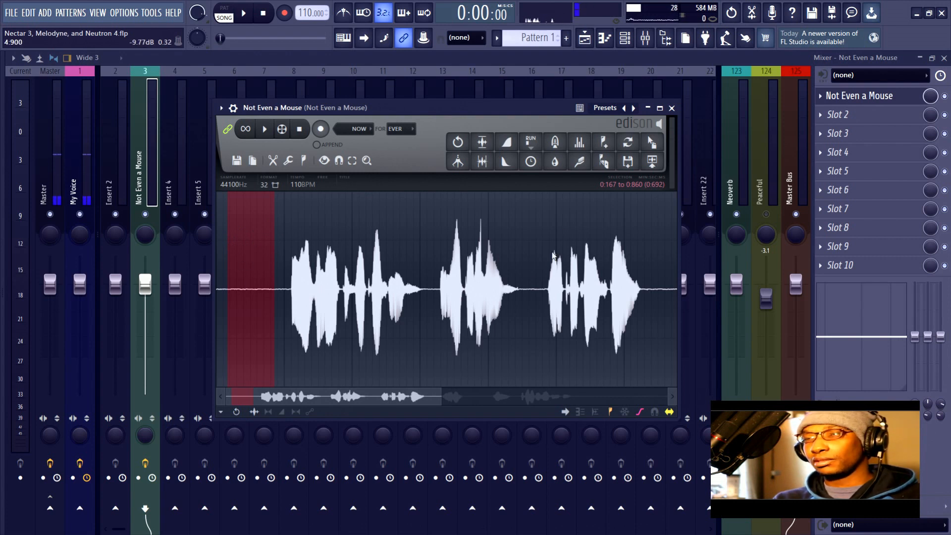
Step: Capture a noise profile from the silence and apply noise reduction to the whole vocal
click(578, 162)
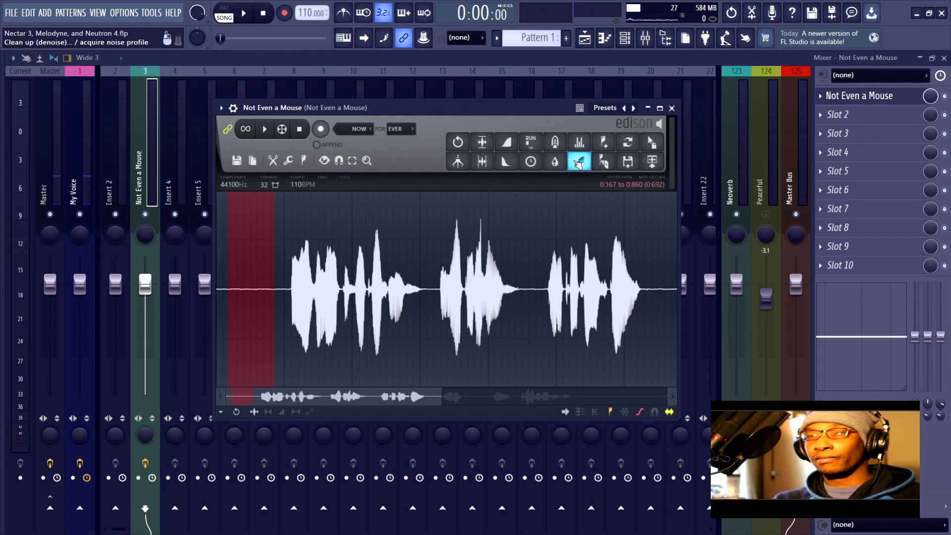
click(578, 161)
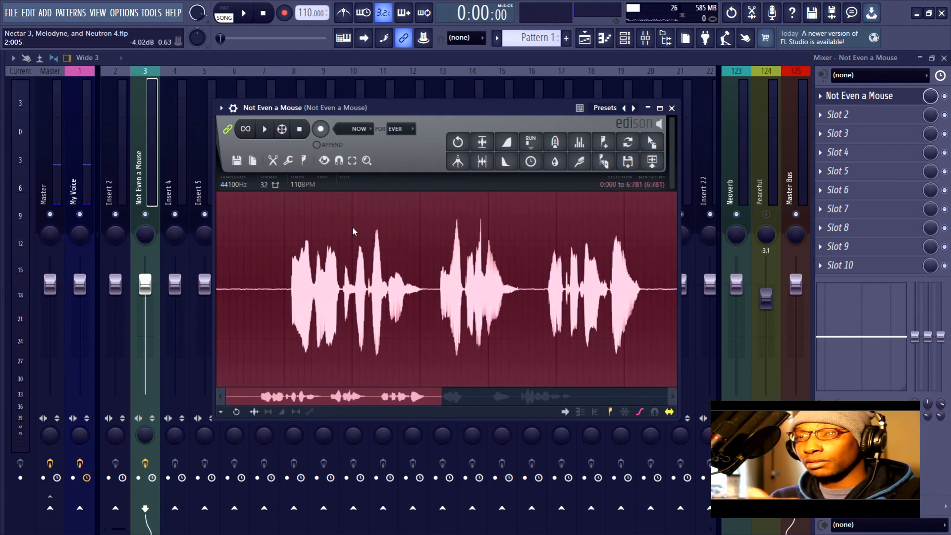
click(579, 162)
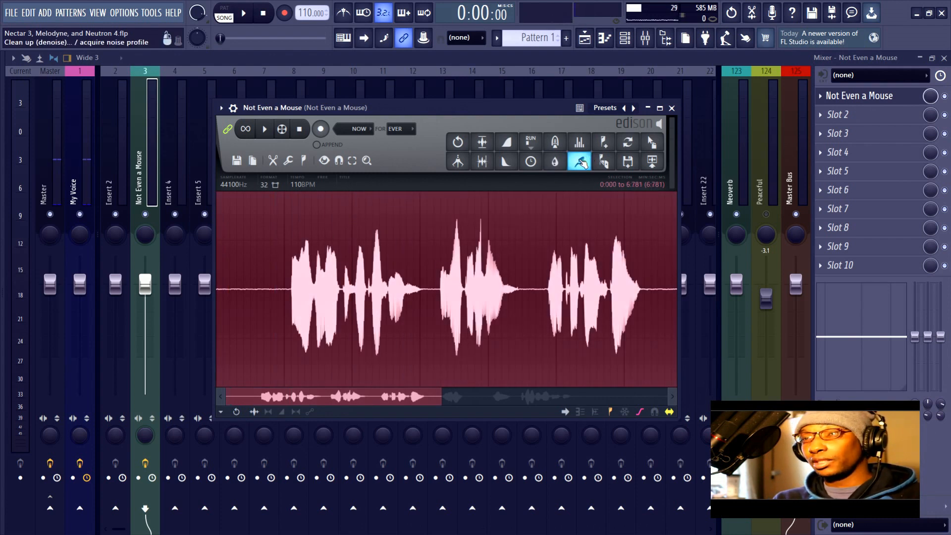
click(578, 162)
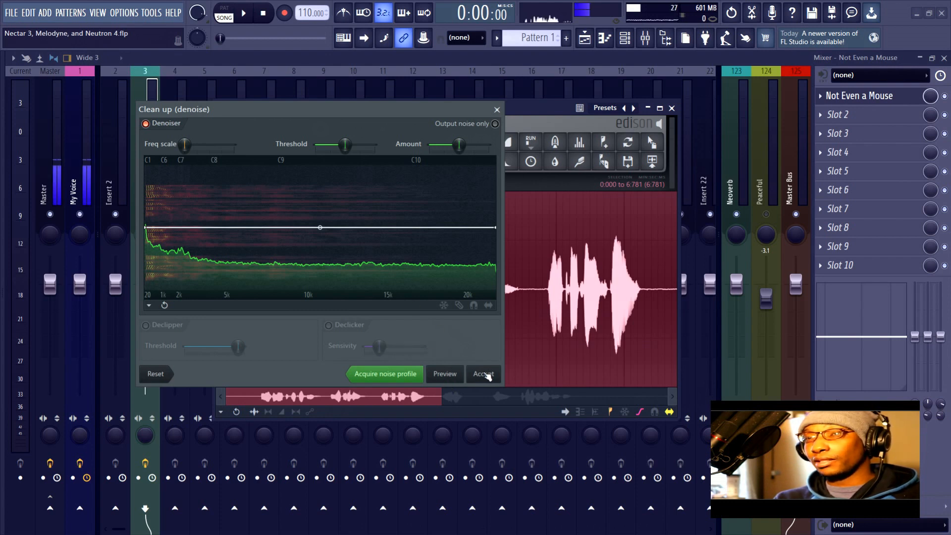
click(483, 373)
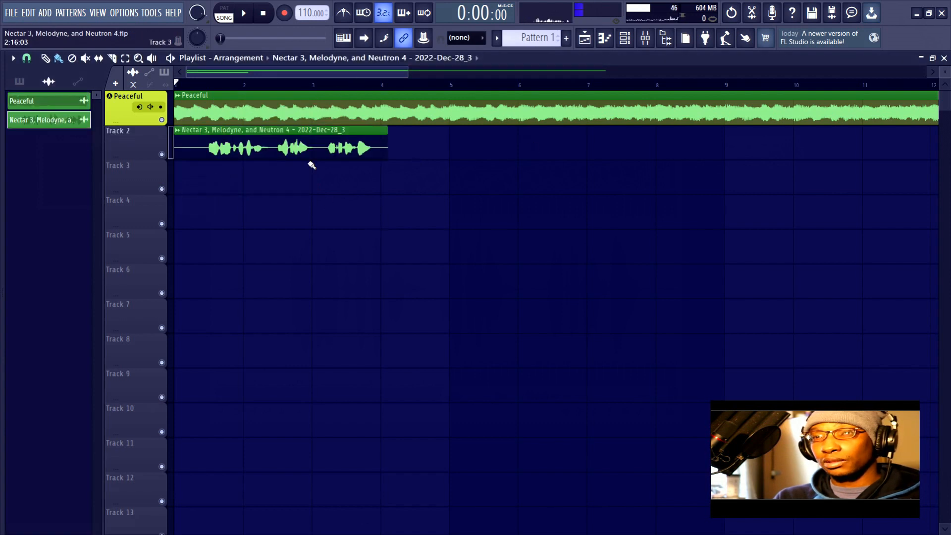
Step: Inspect the vocal clip's settings, then lower its gain to about -2.4 dB
double_click(311, 148)
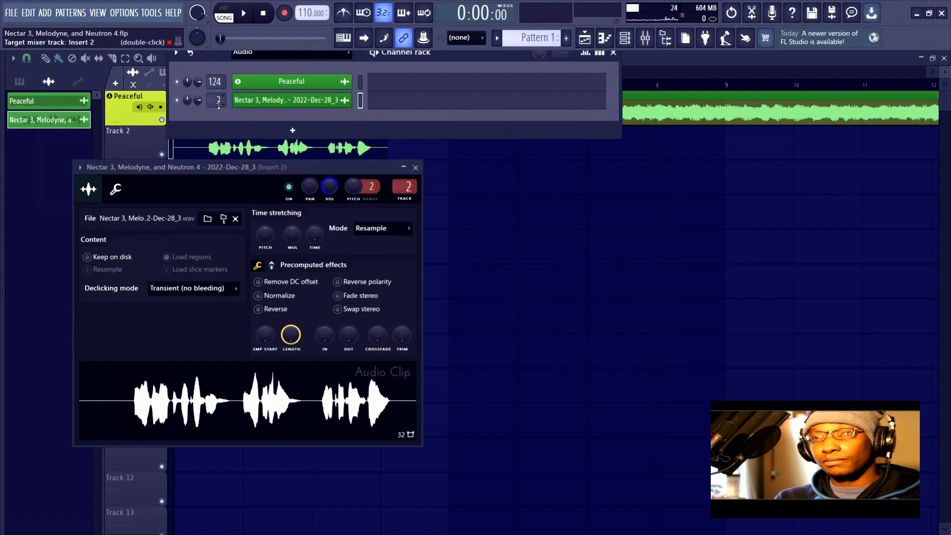
click(645, 39)
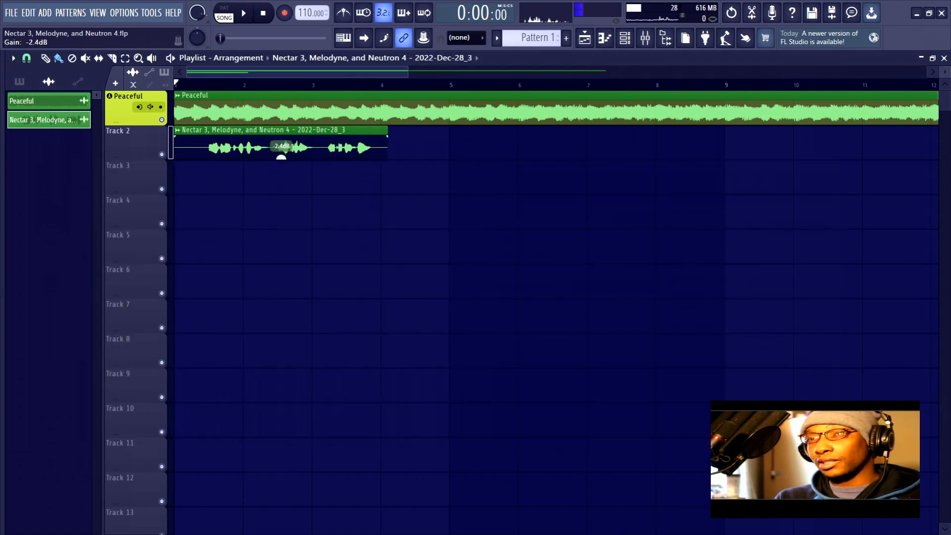
drag(281, 158, 280, 164)
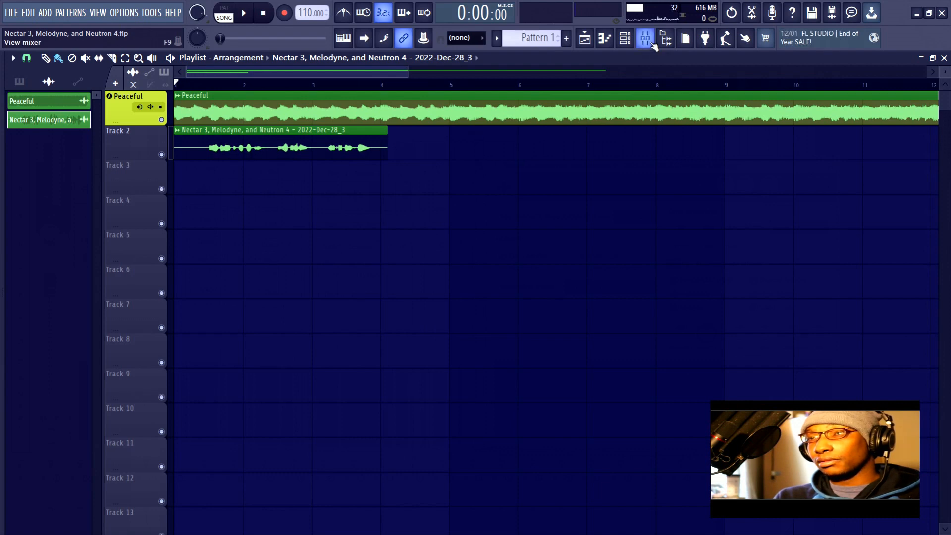
click(643, 39)
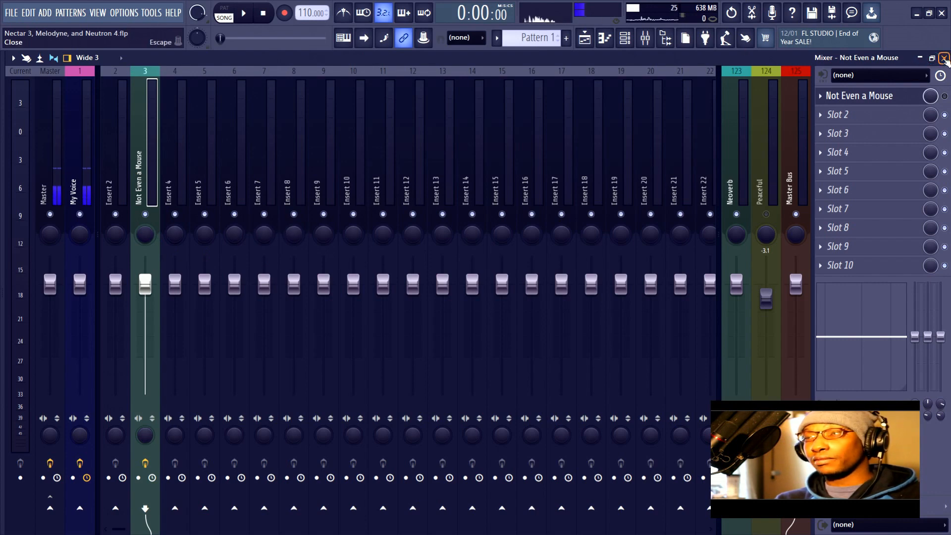
click(945, 59)
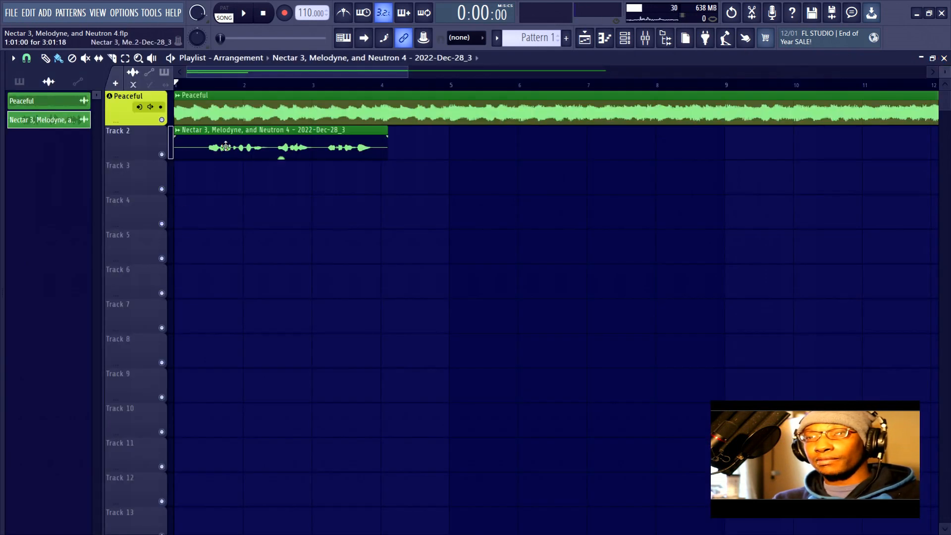
click(644, 38)
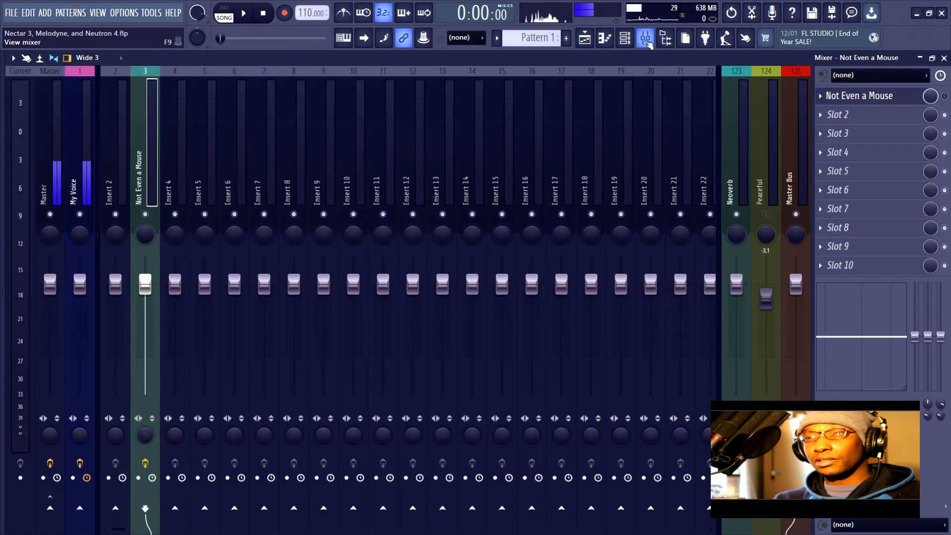
click(245, 15)
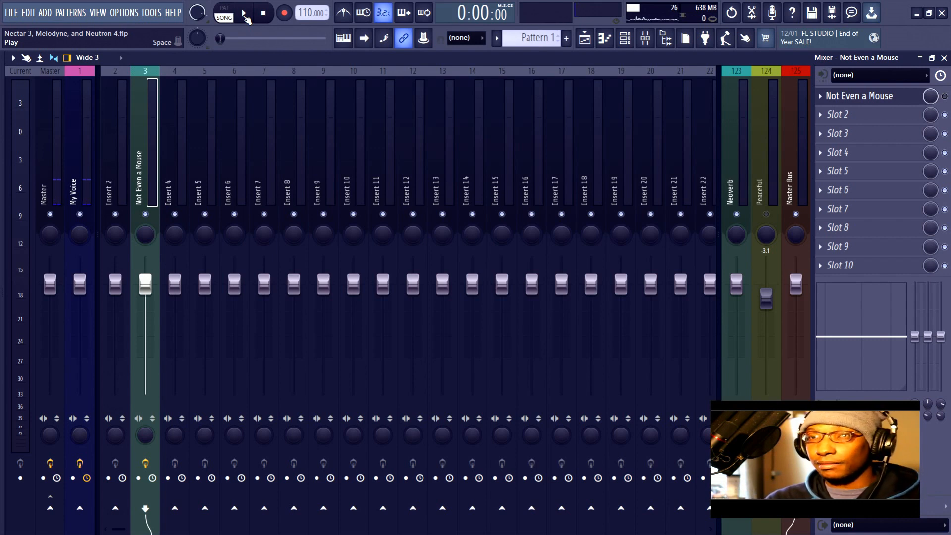
click(245, 14)
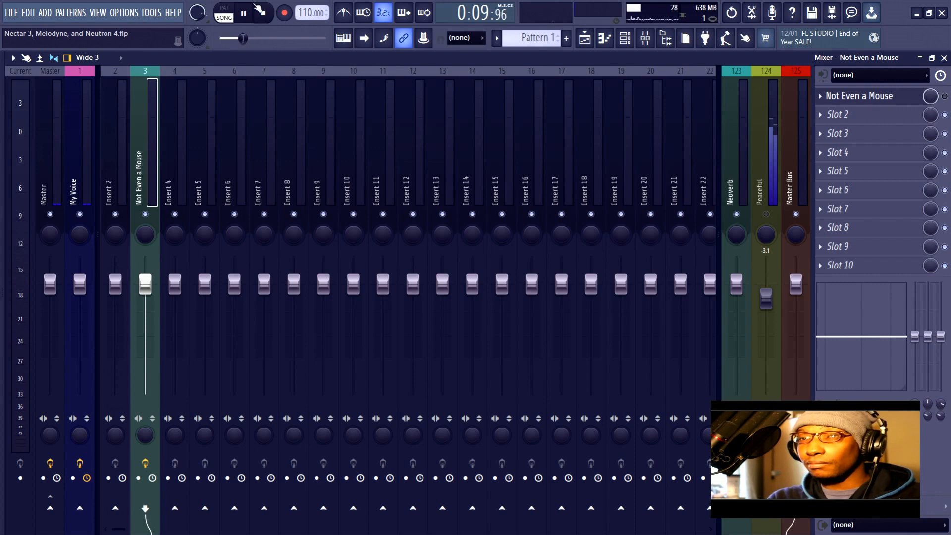
click(260, 12)
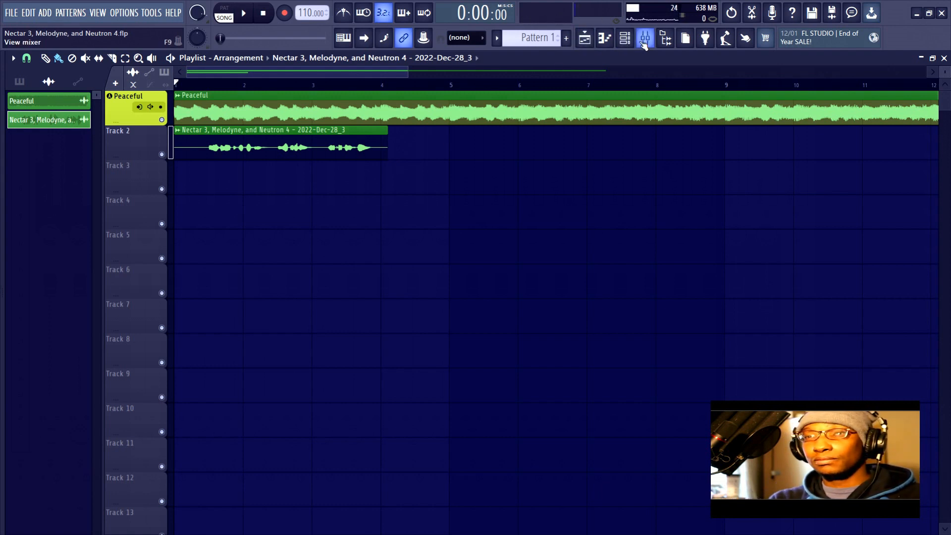
Step: Load Melodyne into the vocal's second mixer slot and dismiss its welcome notice
click(644, 39)
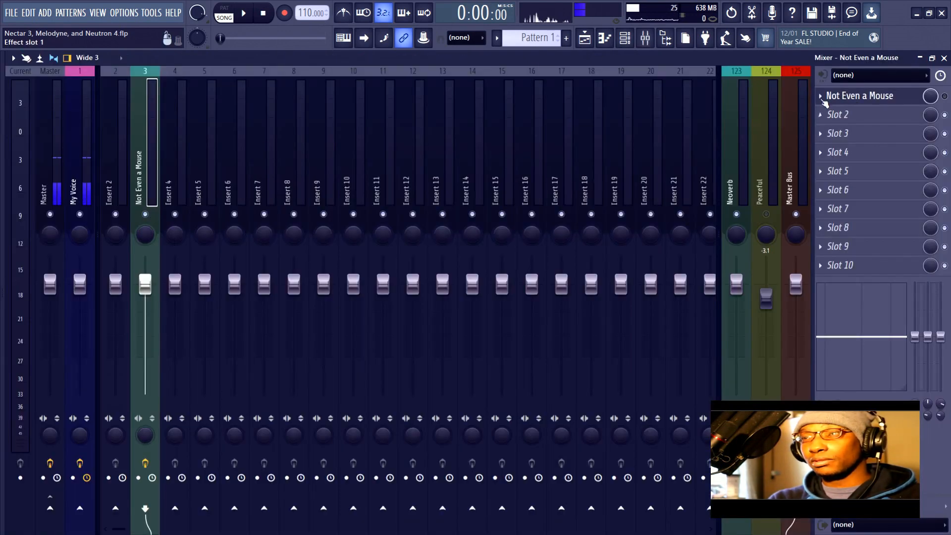
click(837, 115)
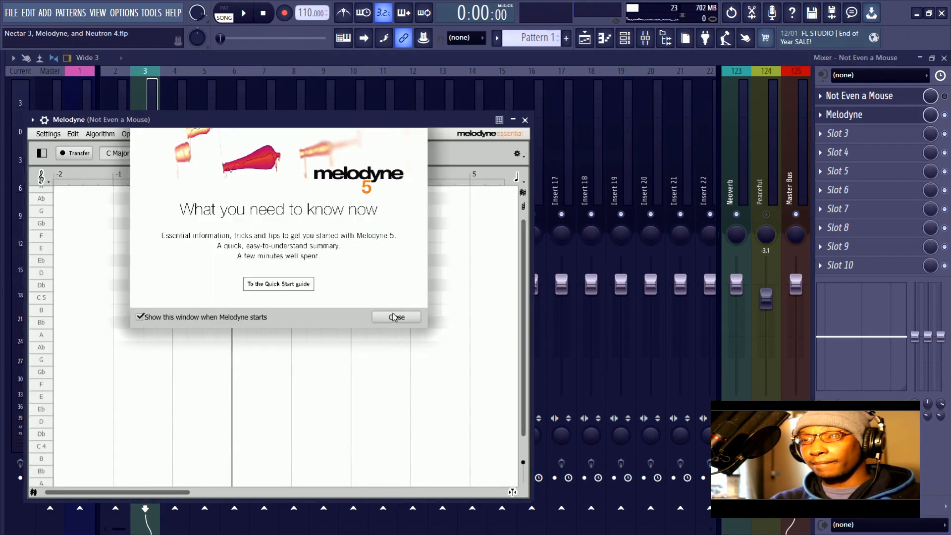
click(396, 317)
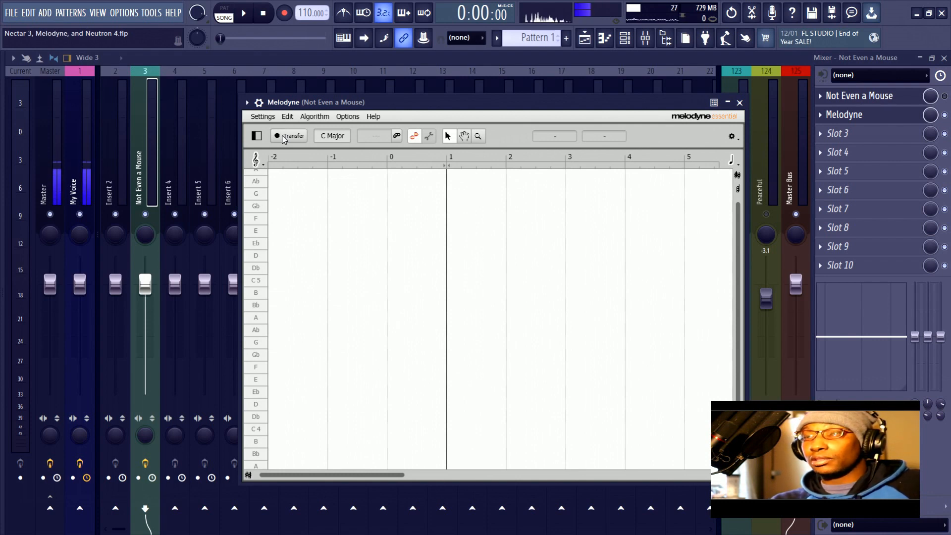
mouse_move(311, 198)
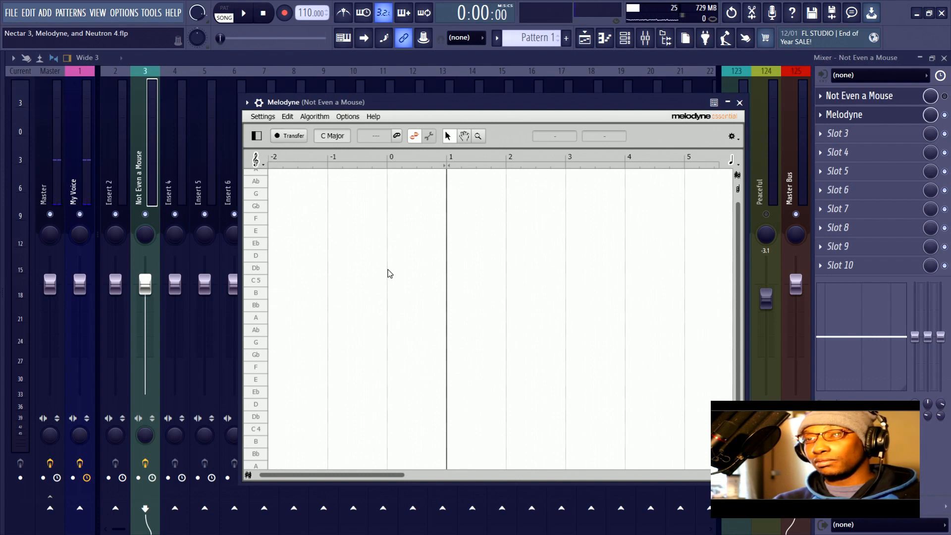
mouse_move(611, 231)
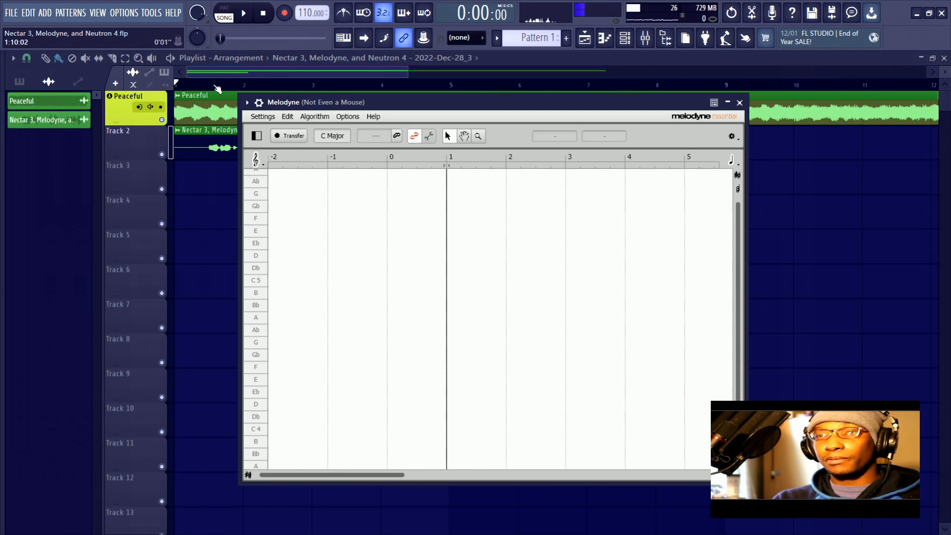
Step: Play the song until Melodyne captures the vocal in F# Major, then stop
click(740, 103)
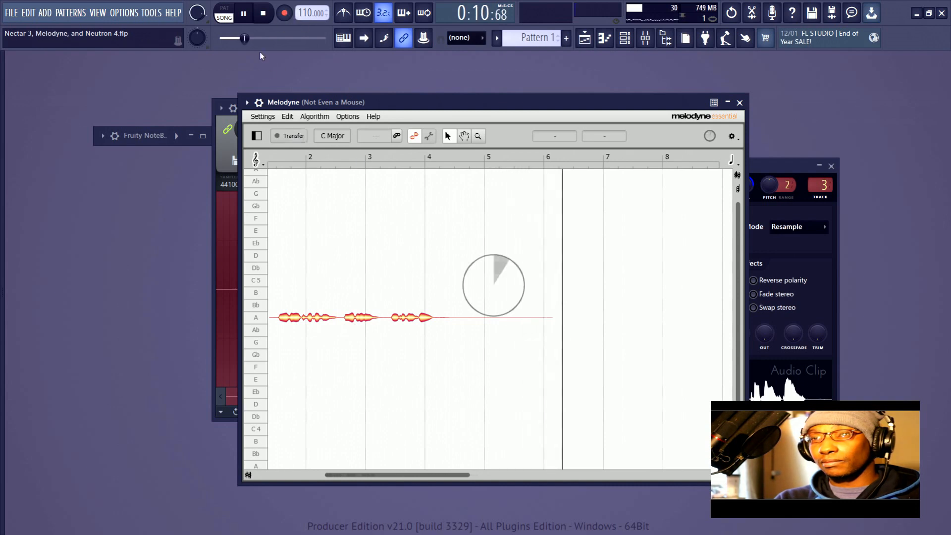
click(263, 14)
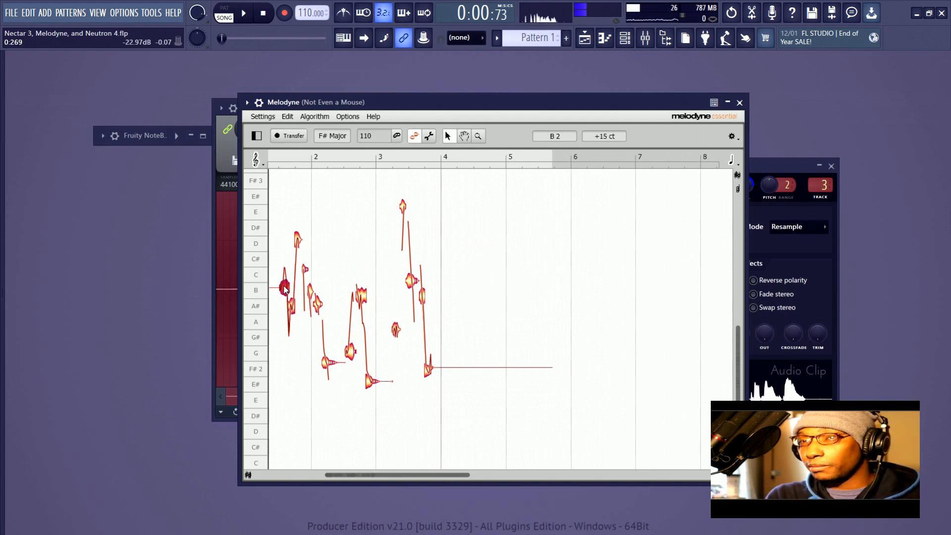
Step: Raise the first sung note in Melodyne to about C3 and audition the phrase
drag(283, 290, 284, 256)
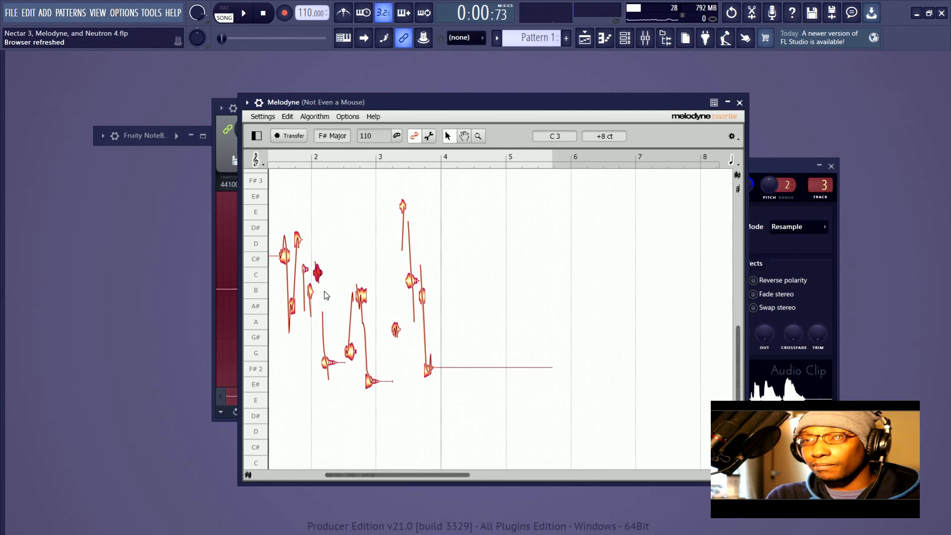
mouse_move(338, 157)
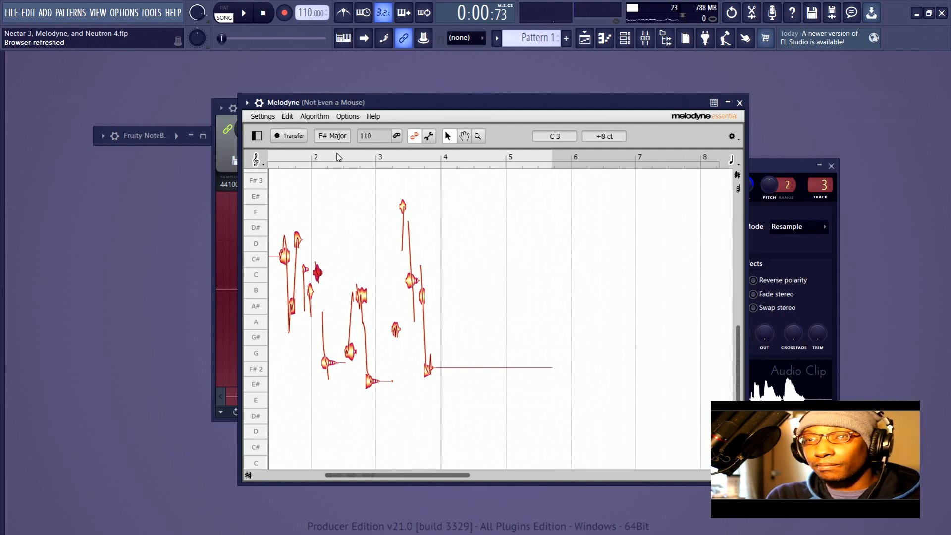
click(247, 15)
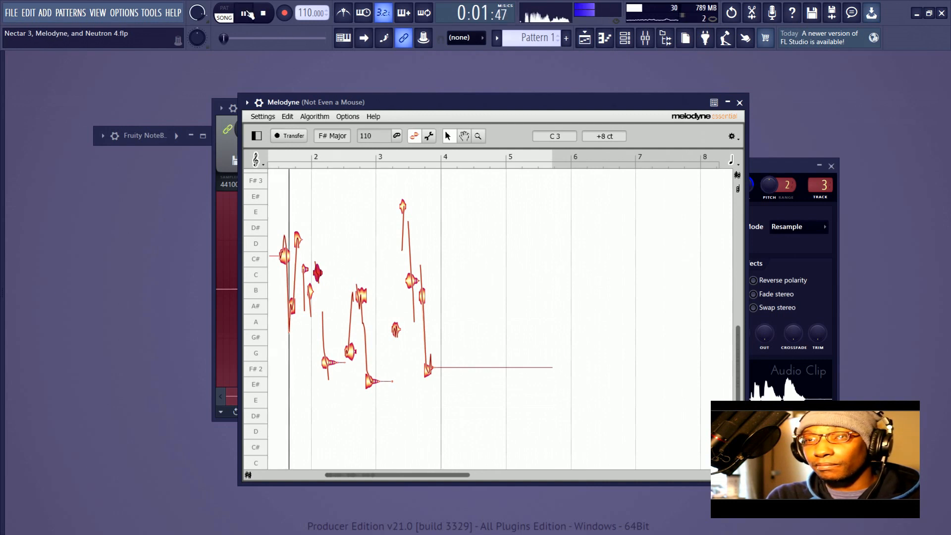
click(250, 14)
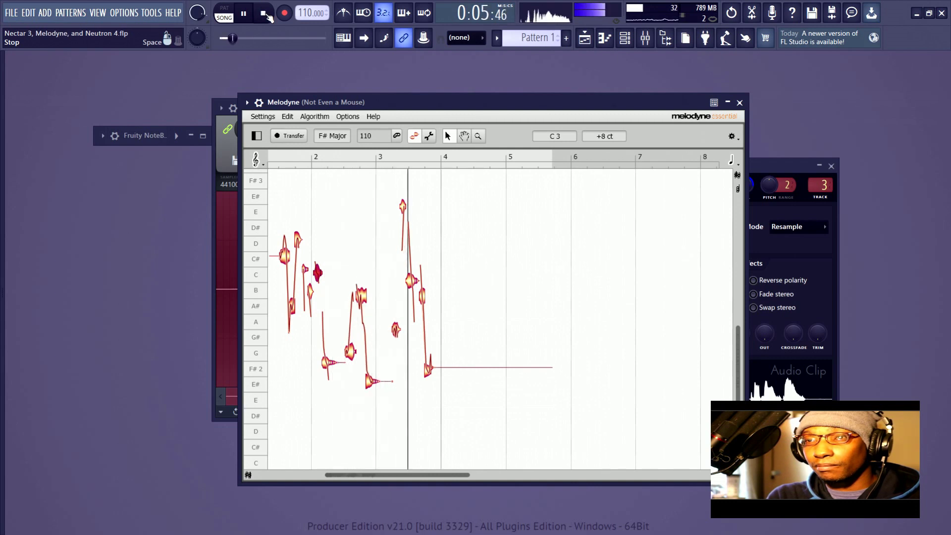
click(261, 13)
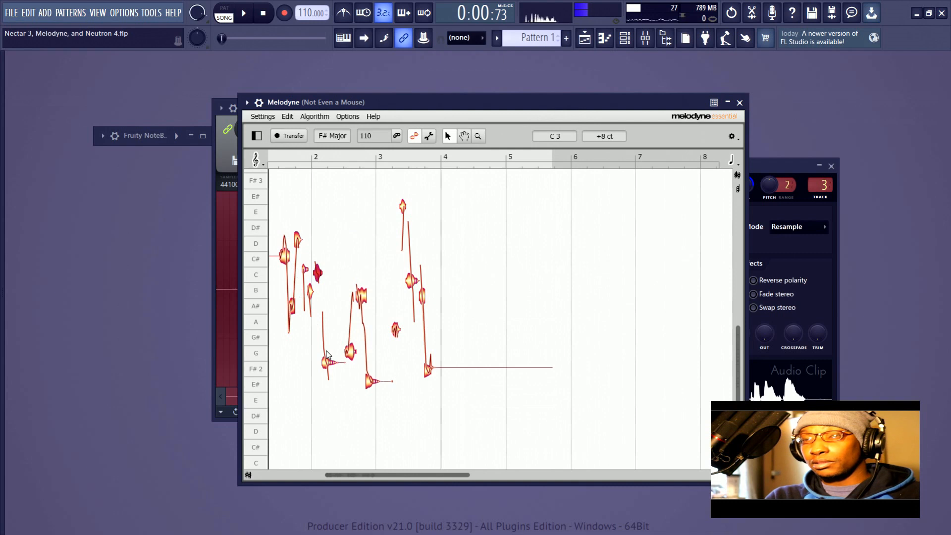
mouse_move(384, 383)
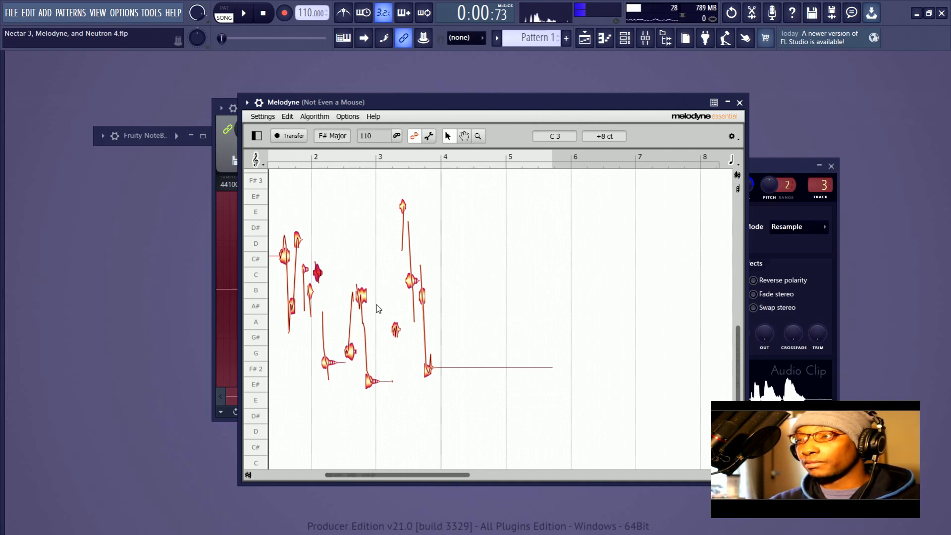
mouse_move(383, 331)
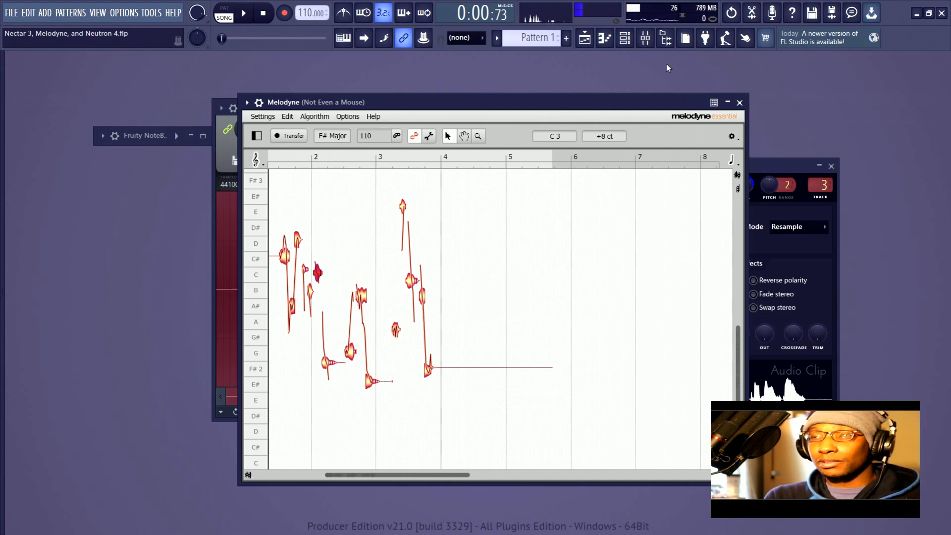
mouse_move(644, 38)
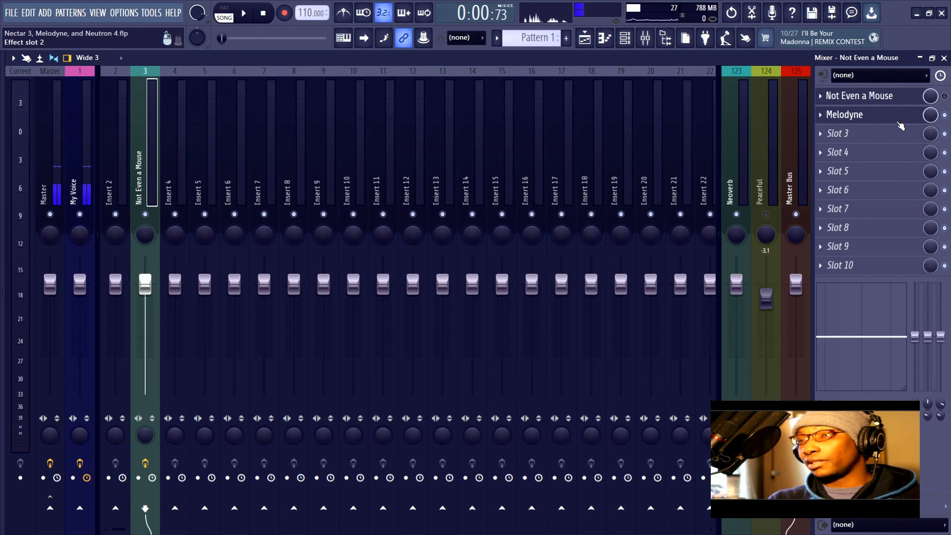
Step: Delete Melodyne from the vocal insert and close the Edison recorder window
right_click(844, 114)
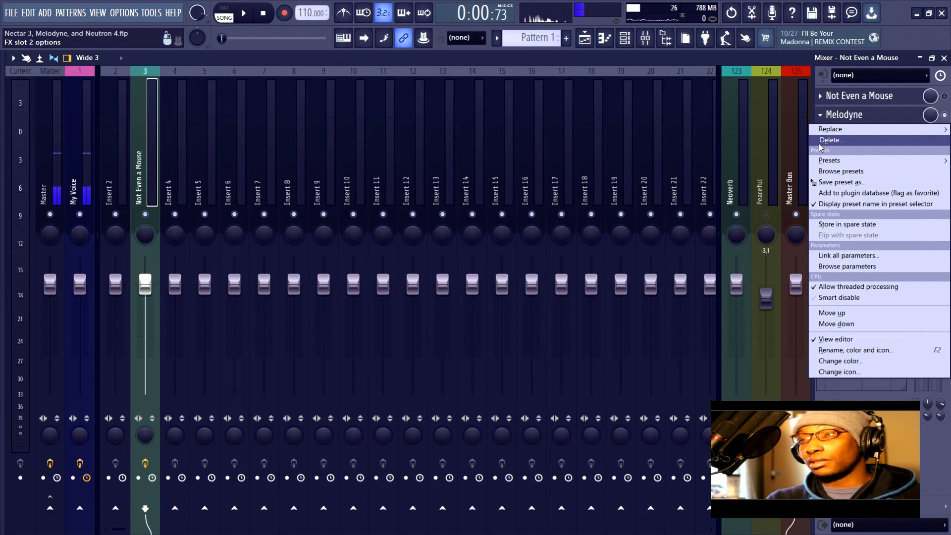
click(830, 139)
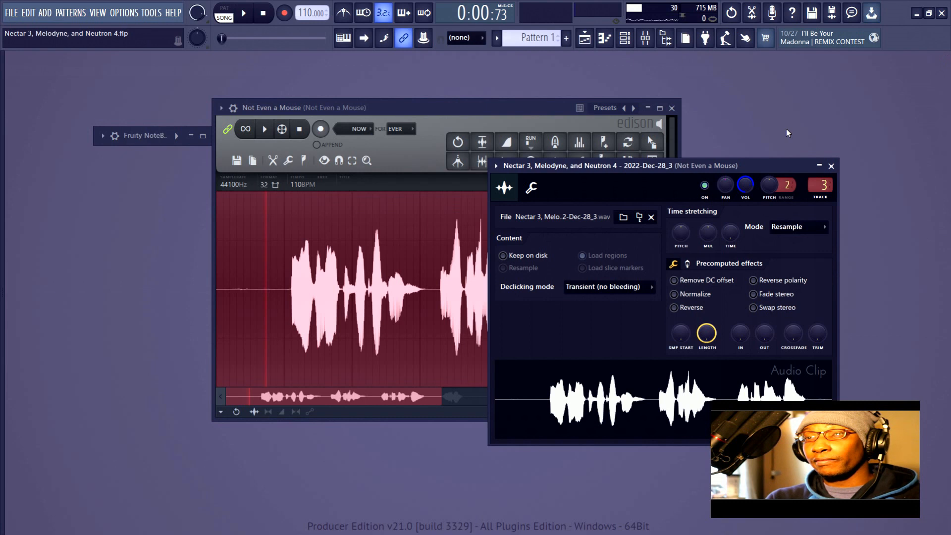
click(506, 142)
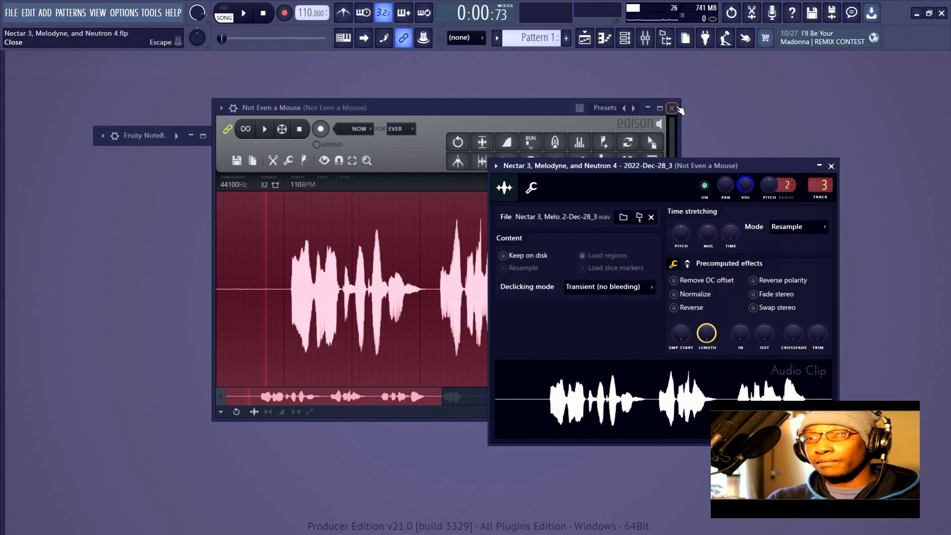
click(672, 108)
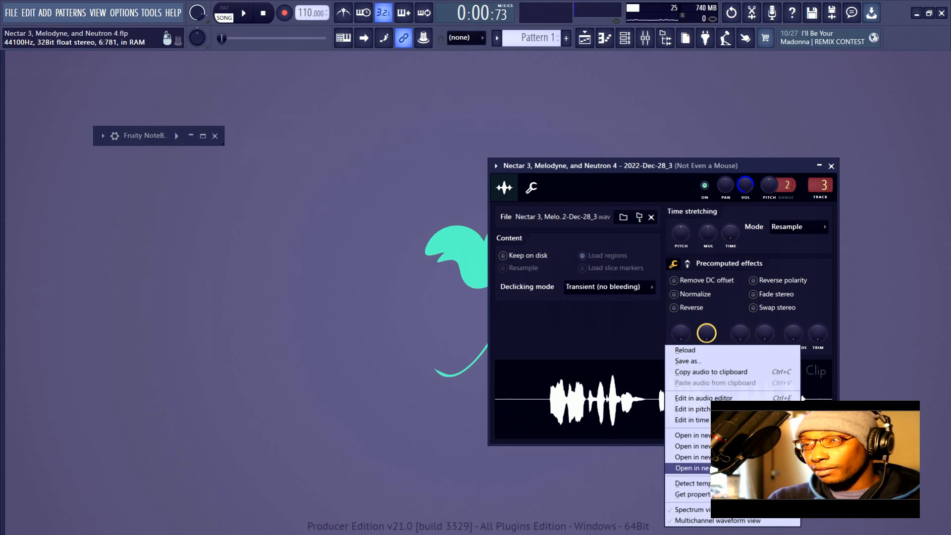
Step: Open the vocal clip in the Newtone pitch editor to view its detected notes
click(693, 408)
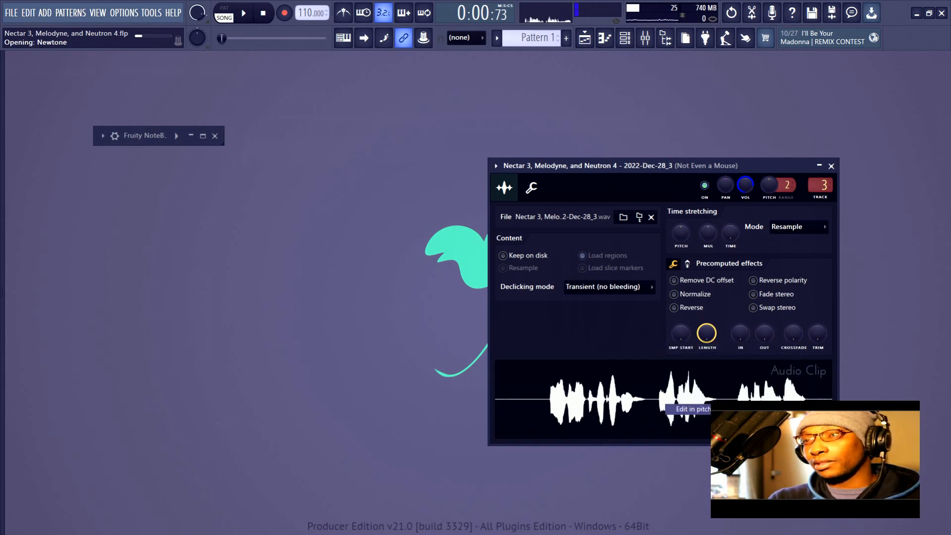
click(692, 409)
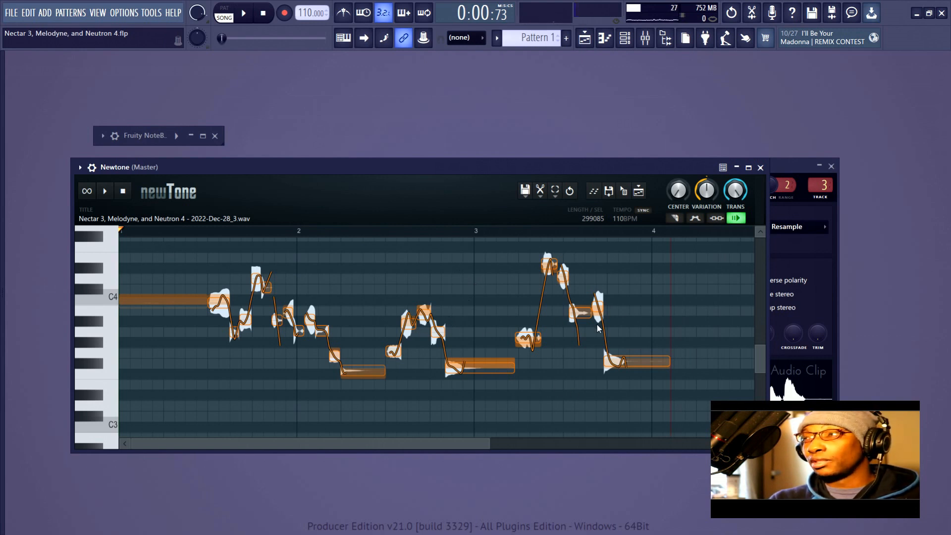
mouse_move(760, 167)
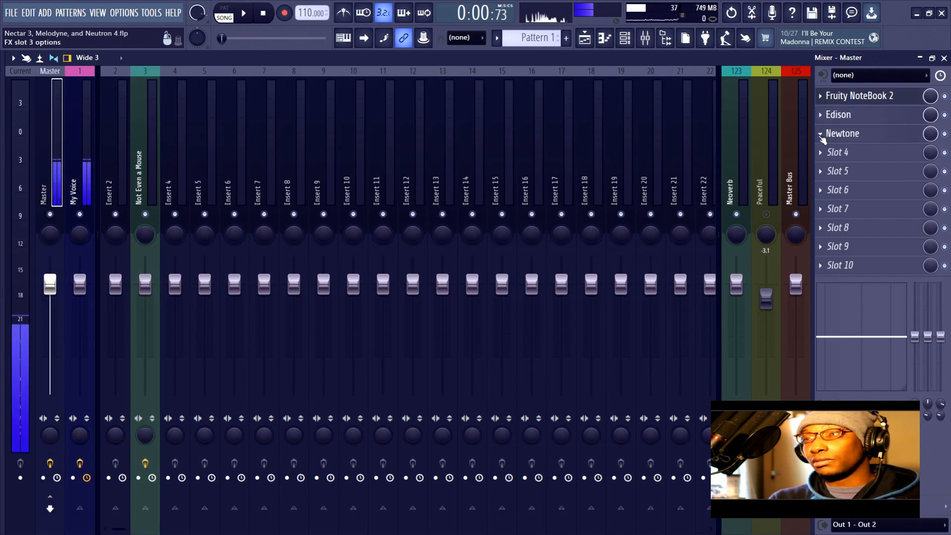
Step: Load Nectar 3 into the empty slot on the Not Even a Mouse insert
right_click(842, 133)
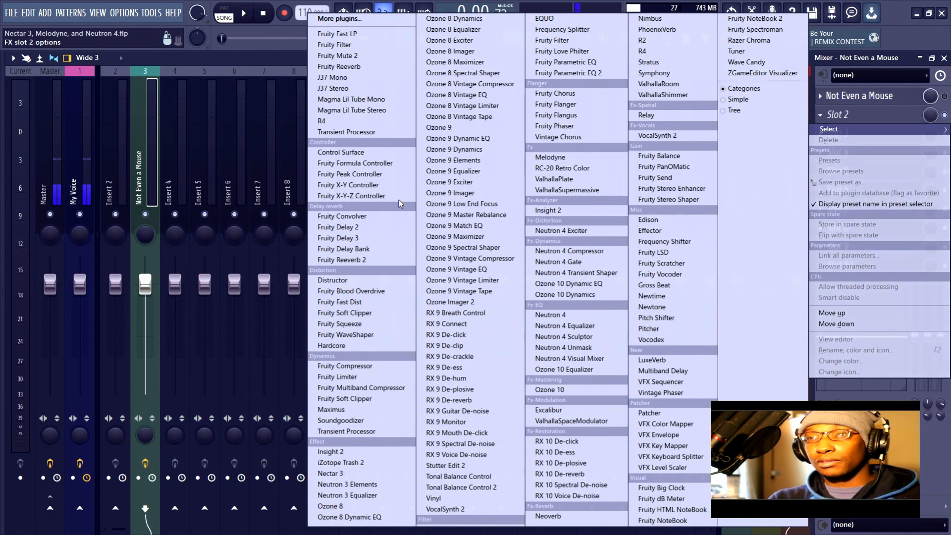
mouse_move(451, 51)
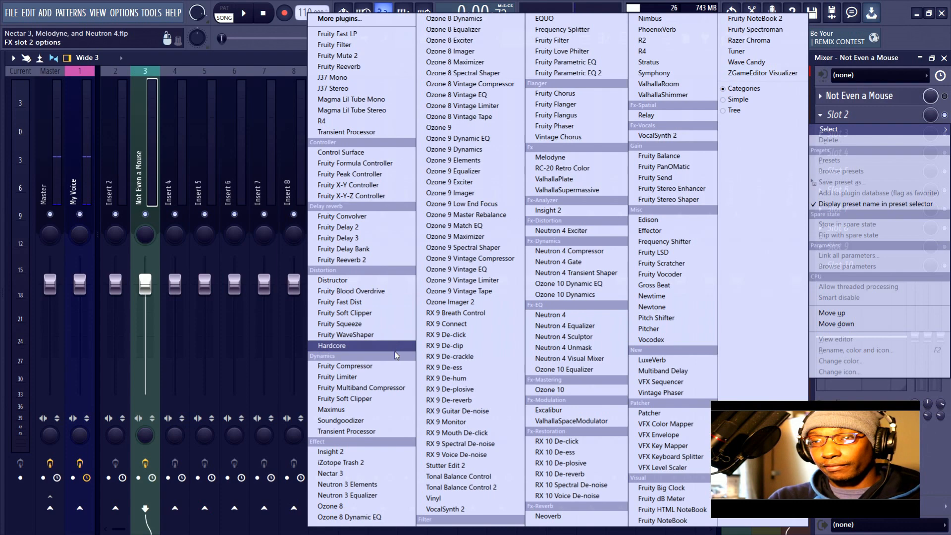
click(330, 473)
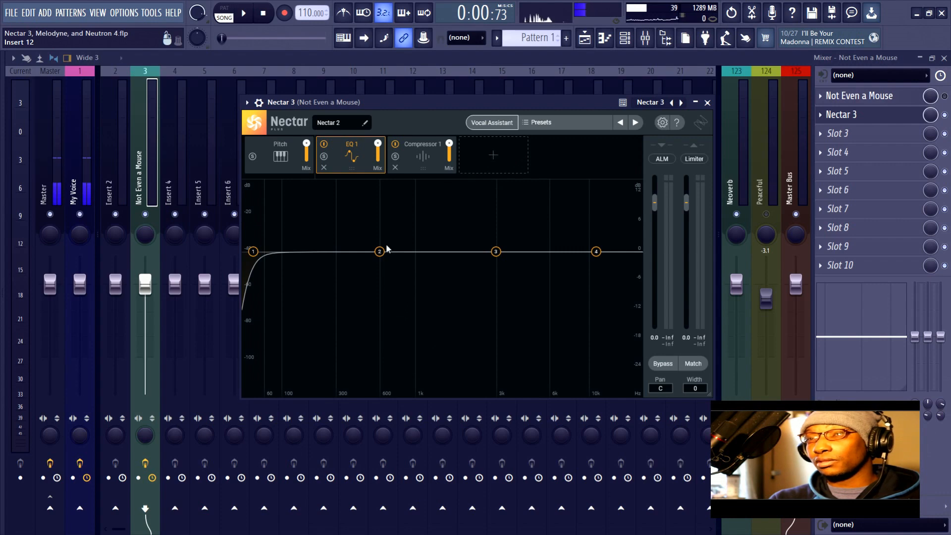
mouse_move(554, 229)
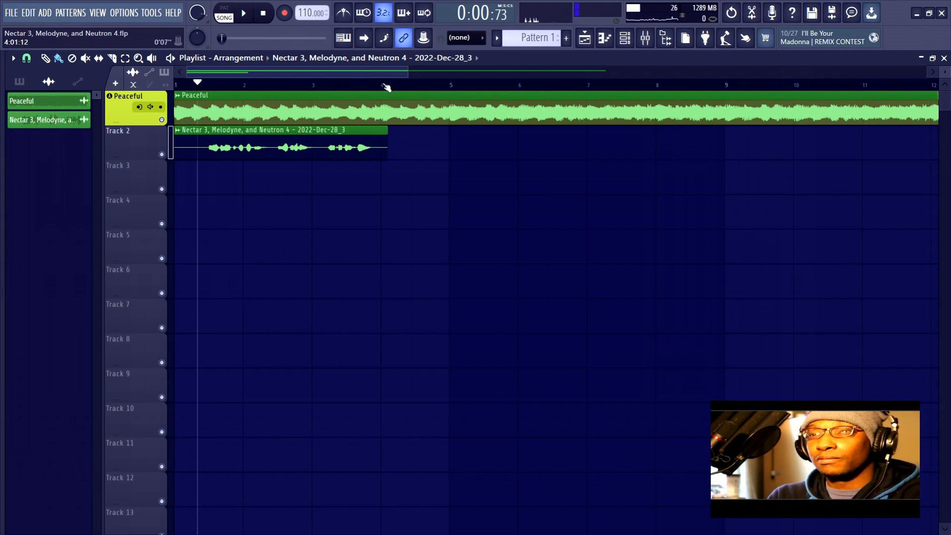
Step: Return the song position to bar 1 and start playback
drag(319, 95, 381, 95)
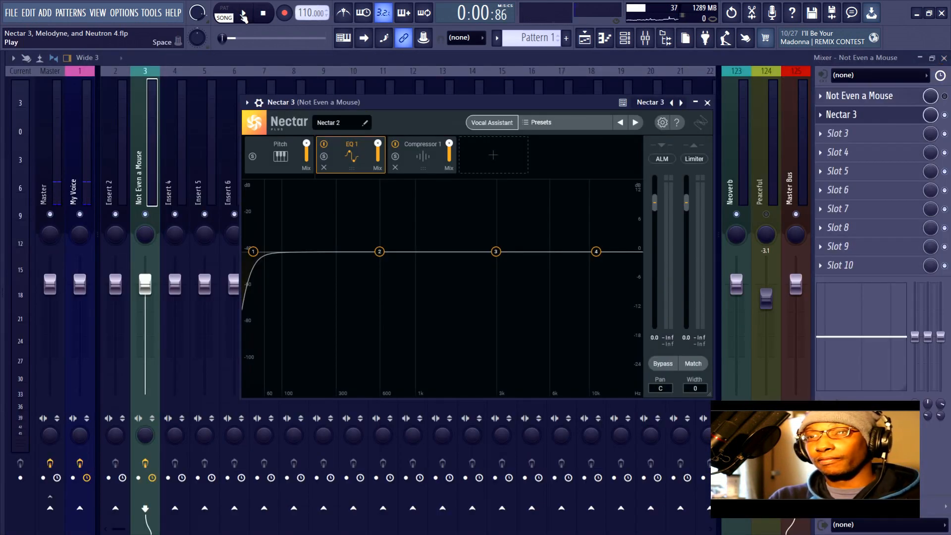
click(244, 12)
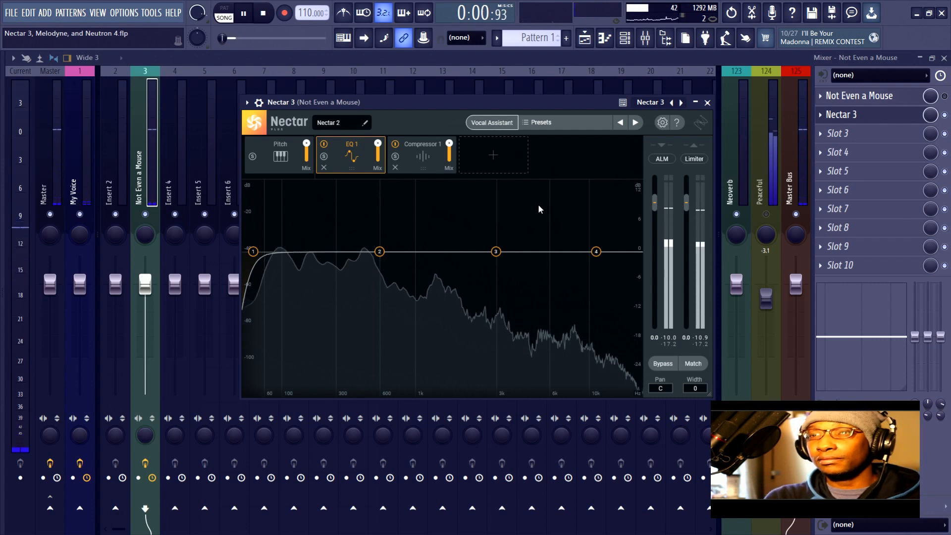
Step: Carve a low-mid cut near 400 Hz in Nectar 3's EQ 1
drag(354, 251, 355, 270)
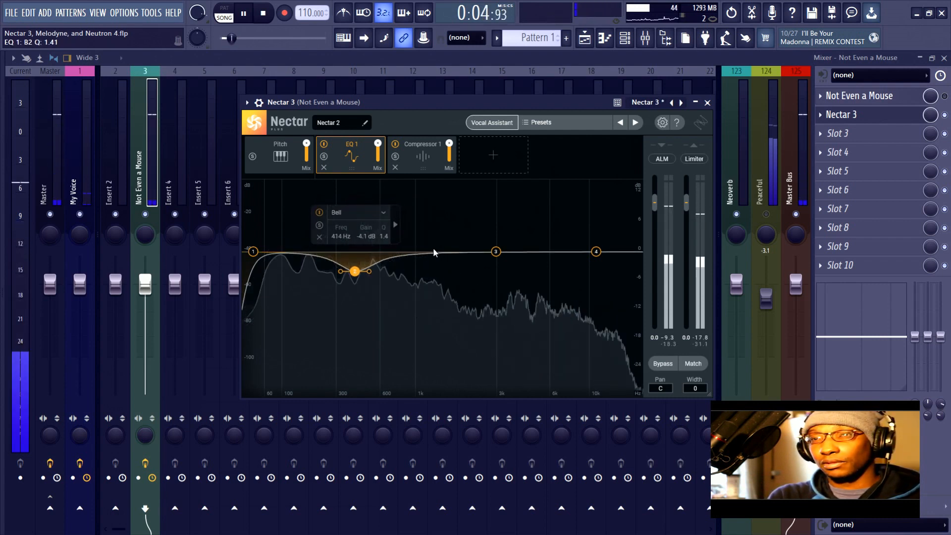
drag(355, 271, 351, 256)
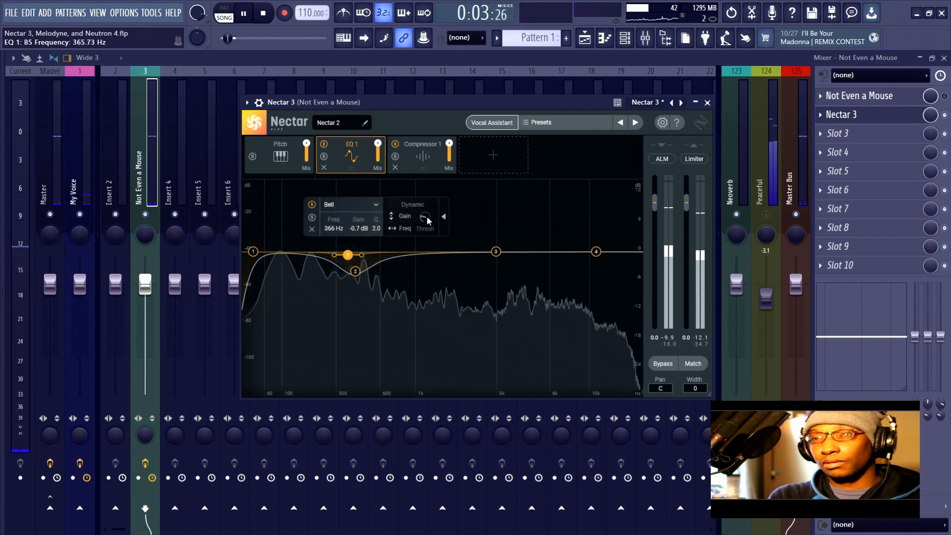
drag(346, 254, 353, 257)
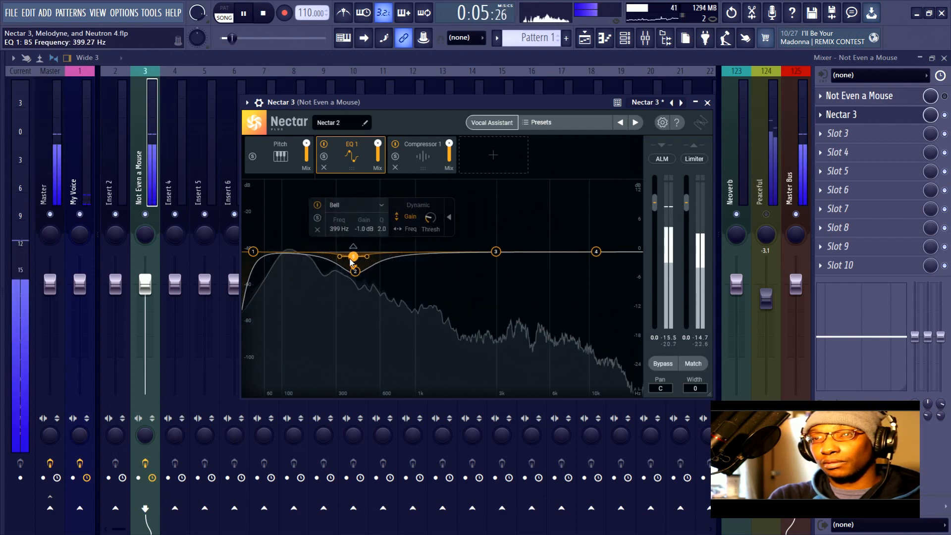
drag(353, 257, 353, 268)
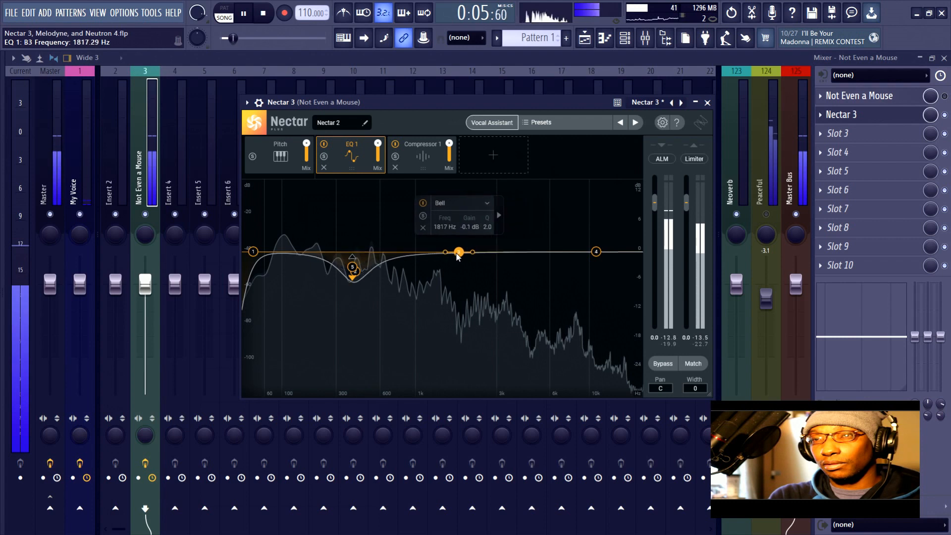
Step: Add a -4.6 dB cut at 1391 Hz, then A/B the vocal with Nectar bypassed
drag(457, 251, 446, 269)
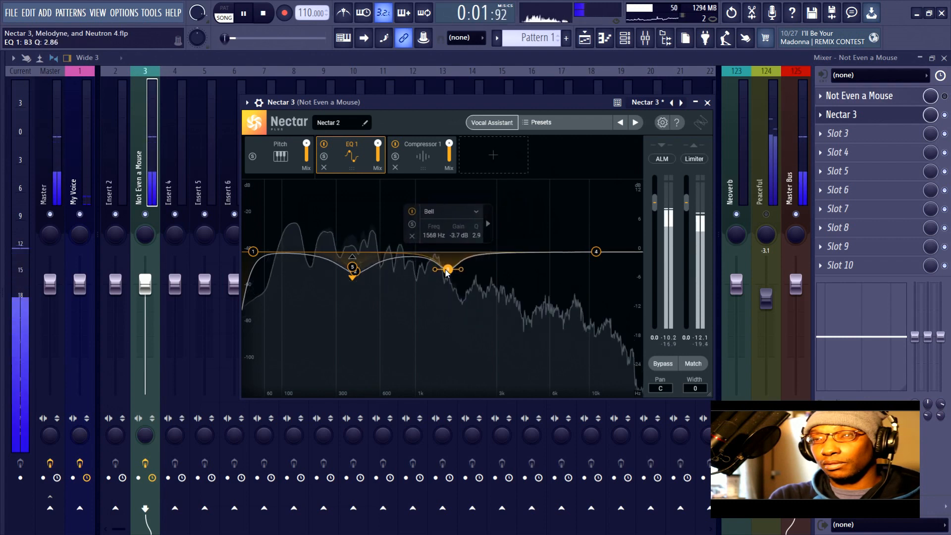
drag(448, 269, 438, 273)
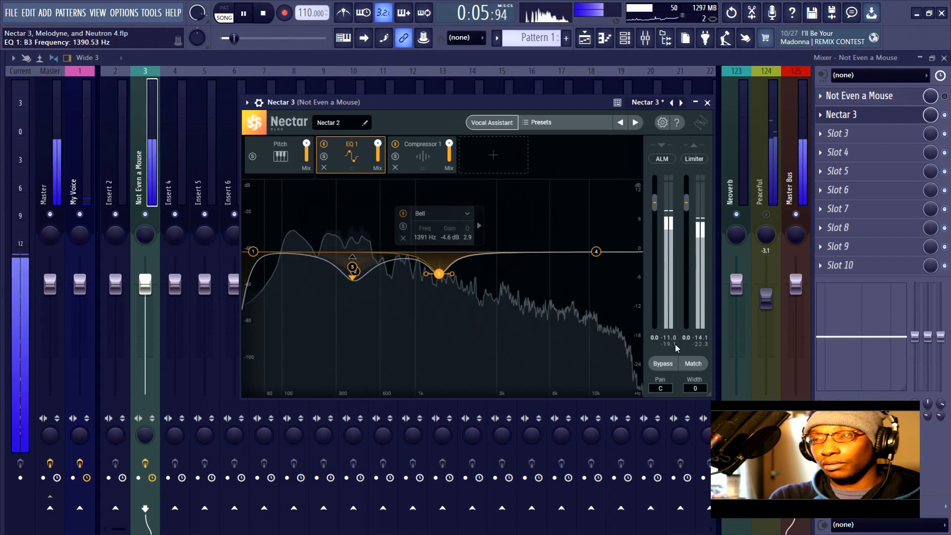
click(662, 363)
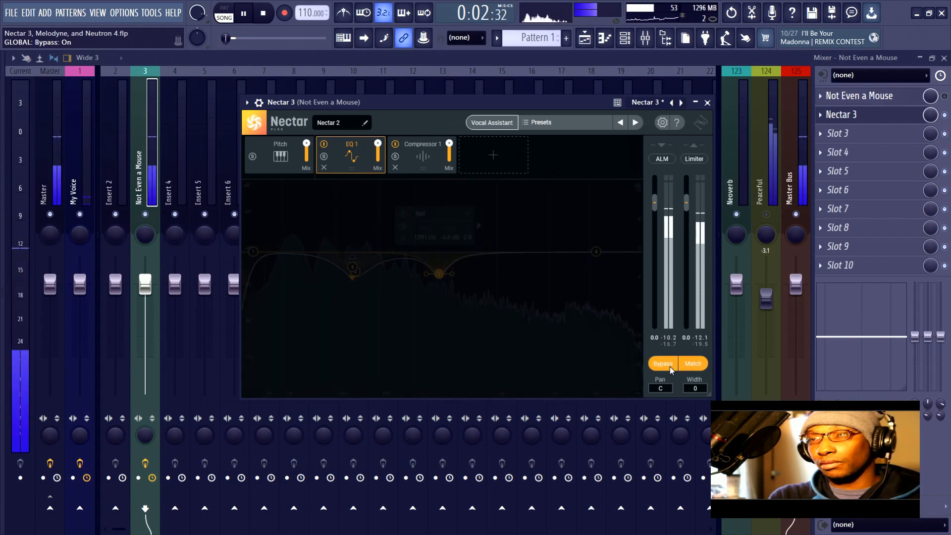
mouse_move(662, 362)
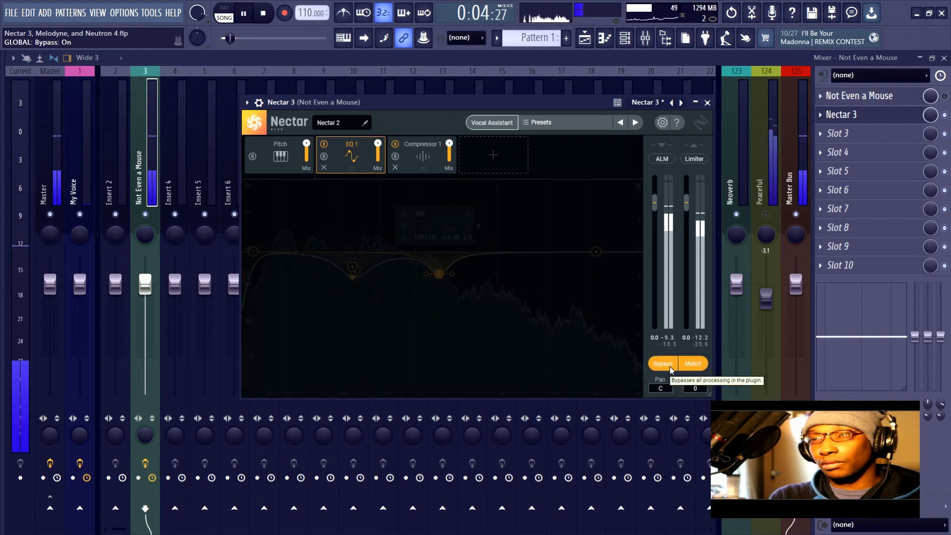
click(662, 363)
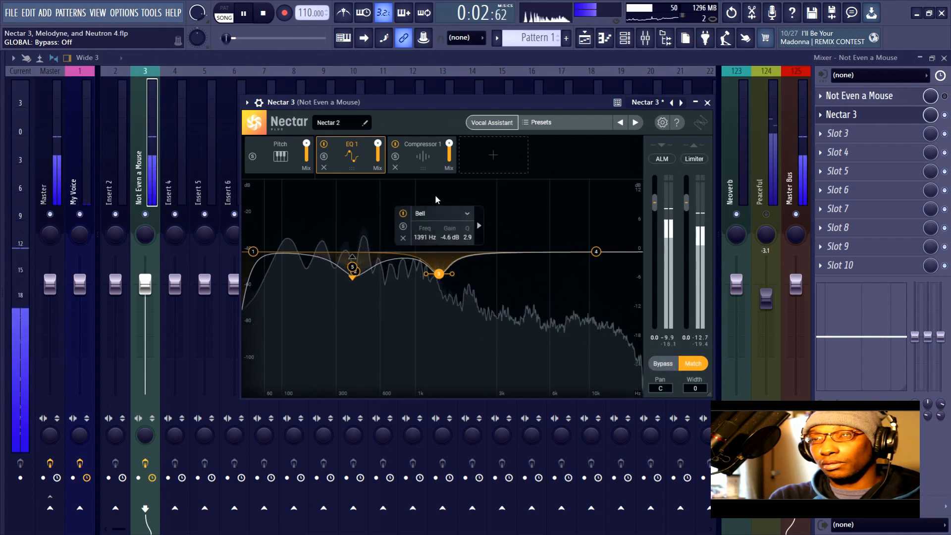
click(422, 154)
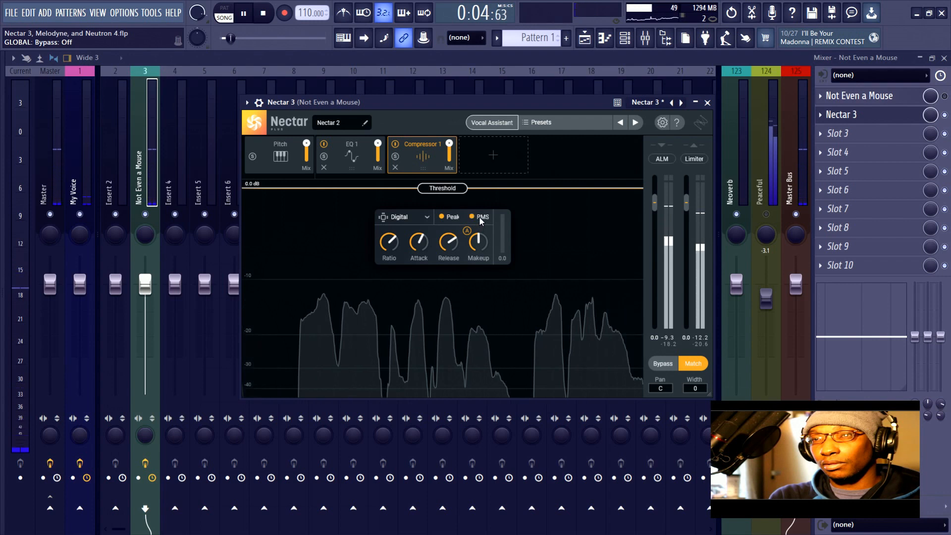
Step: Drag the Nectar 3 compressor threshold down to about -22.4 dB
drag(441, 188, 442, 209)
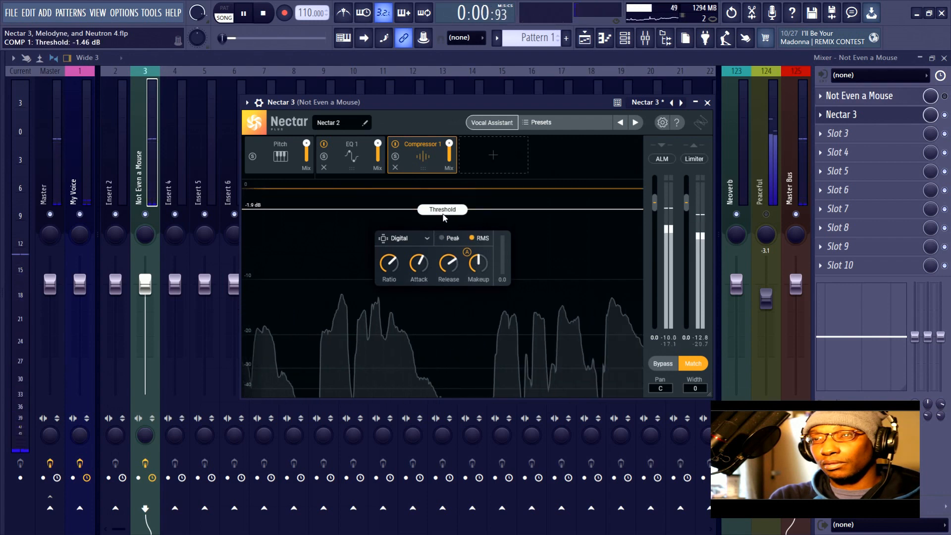
drag(441, 209, 441, 329)
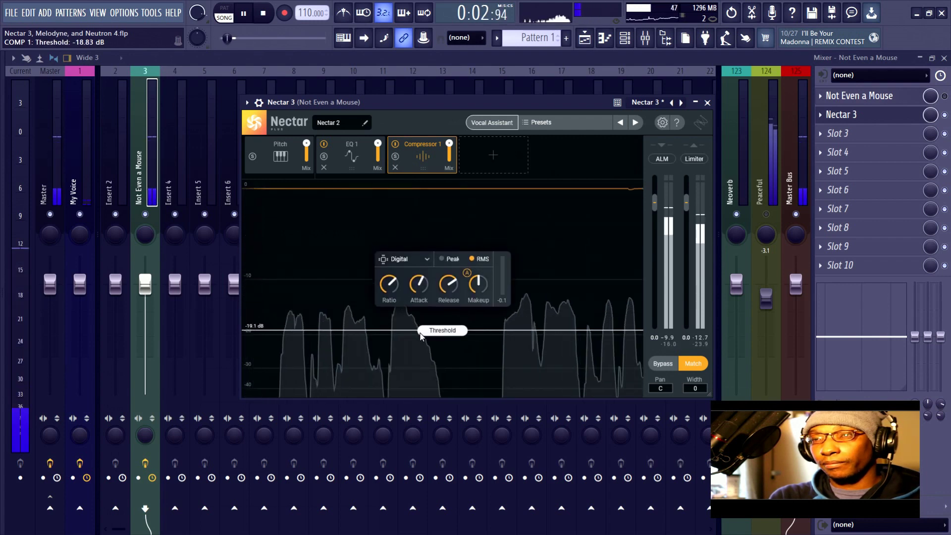
drag(441, 330, 441, 344)
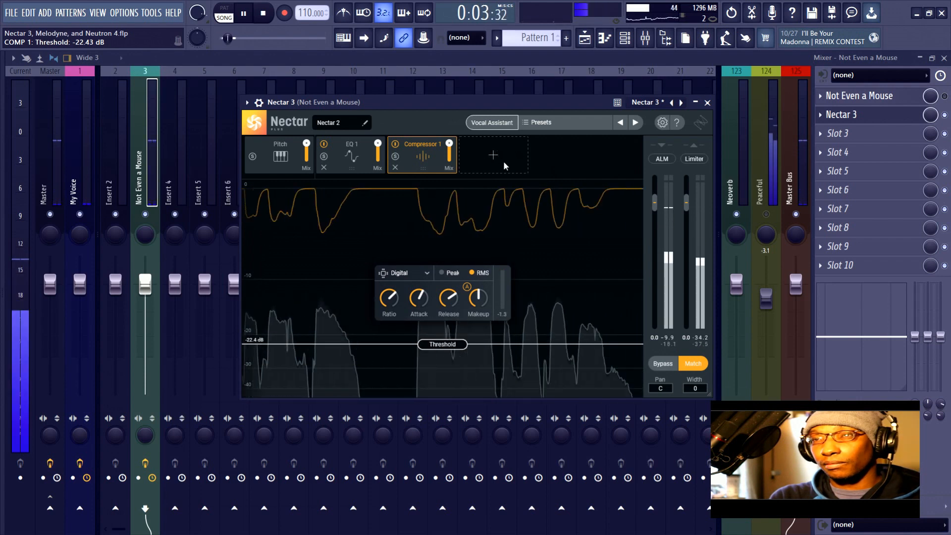
Step: Add EQ 2 with a dip near 427 Hz, boost at 2.7 kHz, and 12.8 kHz shelf lift
click(493, 154)
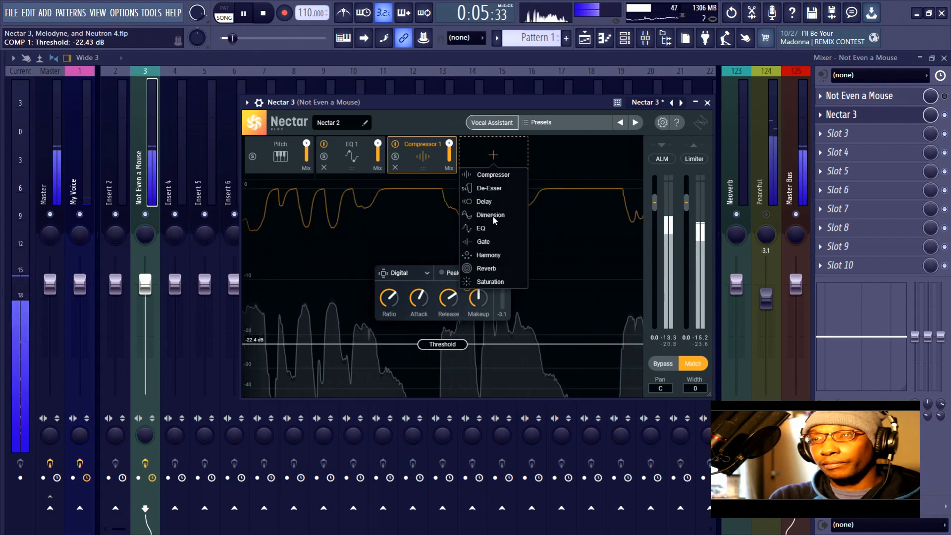
click(480, 228)
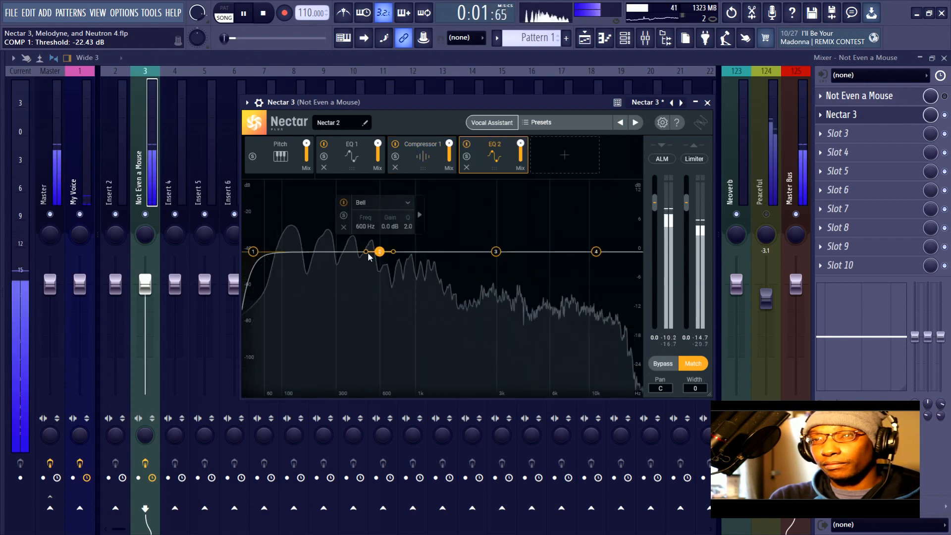
drag(378, 251, 356, 261)
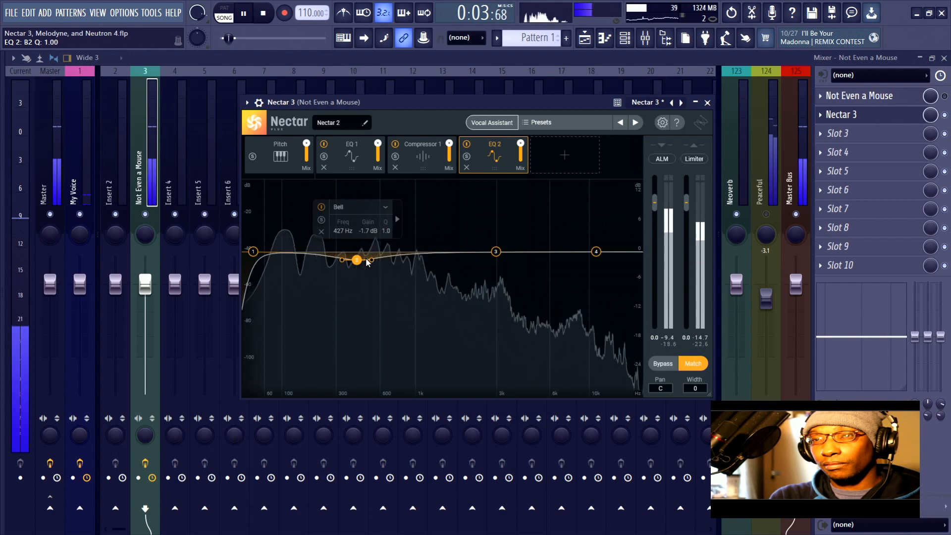
drag(496, 251, 494, 246)
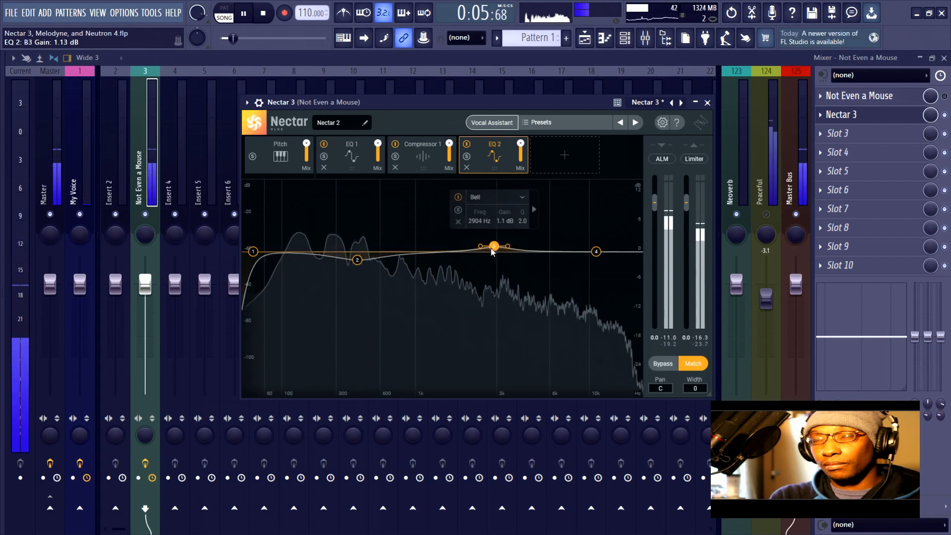
drag(492, 246, 488, 246)
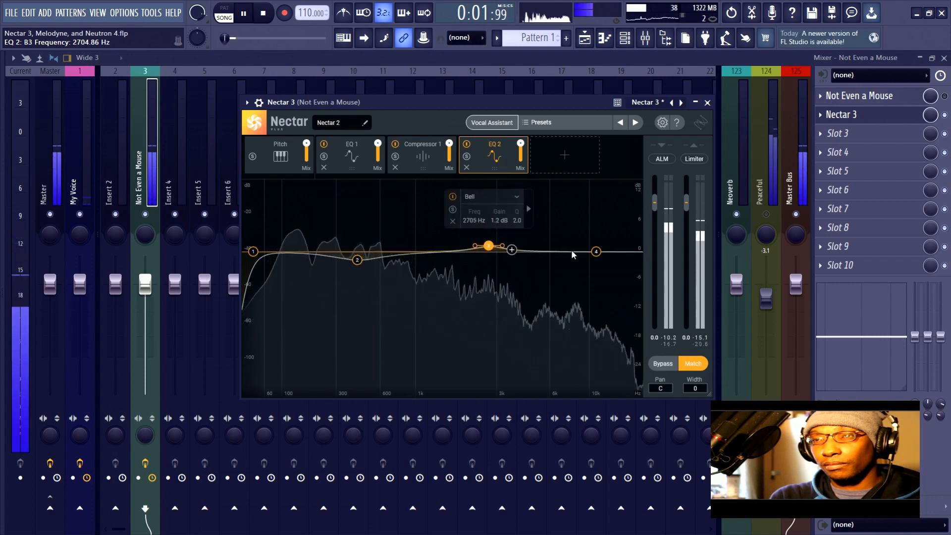
drag(595, 251, 608, 244)
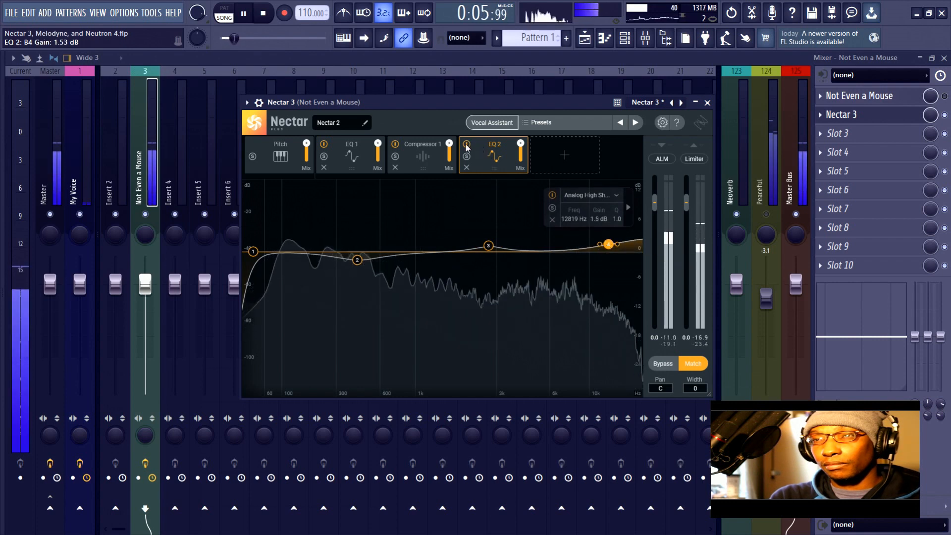
click(466, 144)
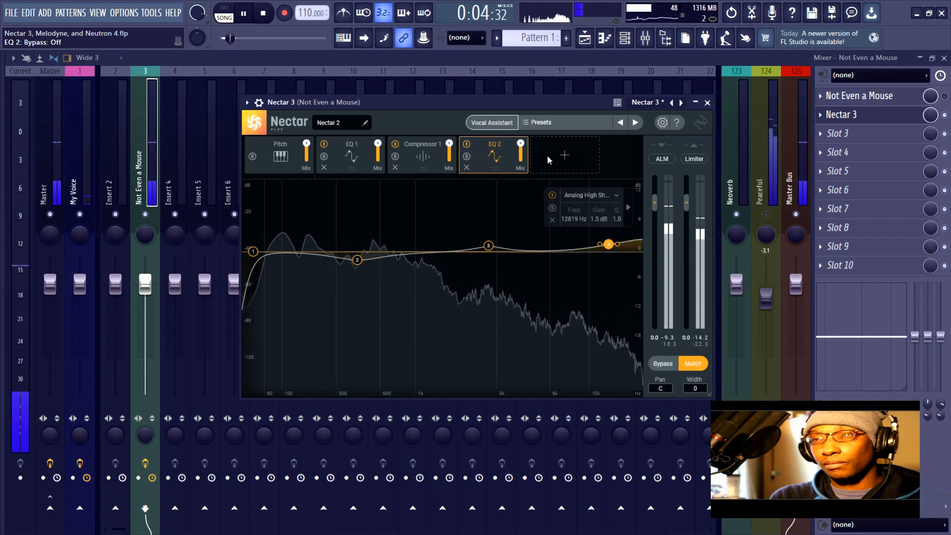
click(564, 155)
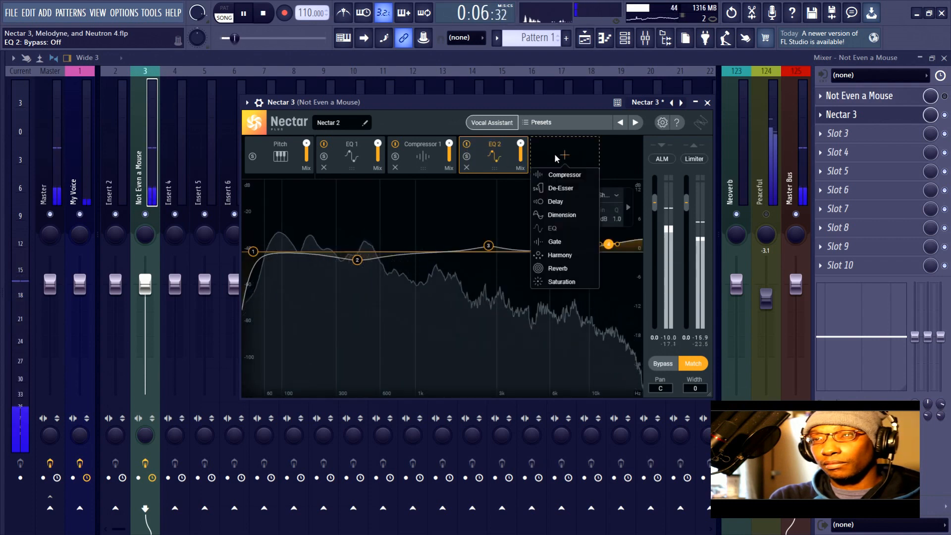
Step: Add a De-Esser at 4.3 kHz with a -5.8 dB threshold, then stop playback
click(560, 188)
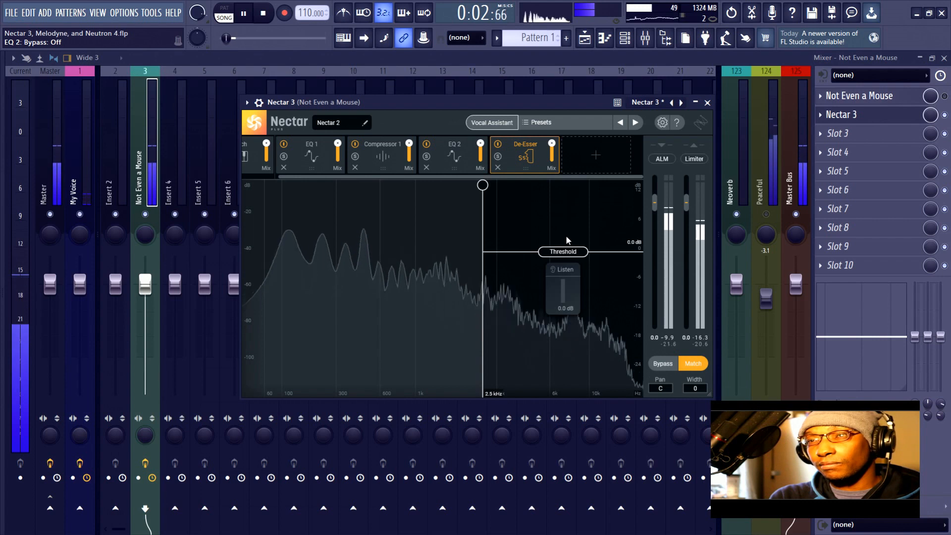
drag(482, 185, 524, 185)
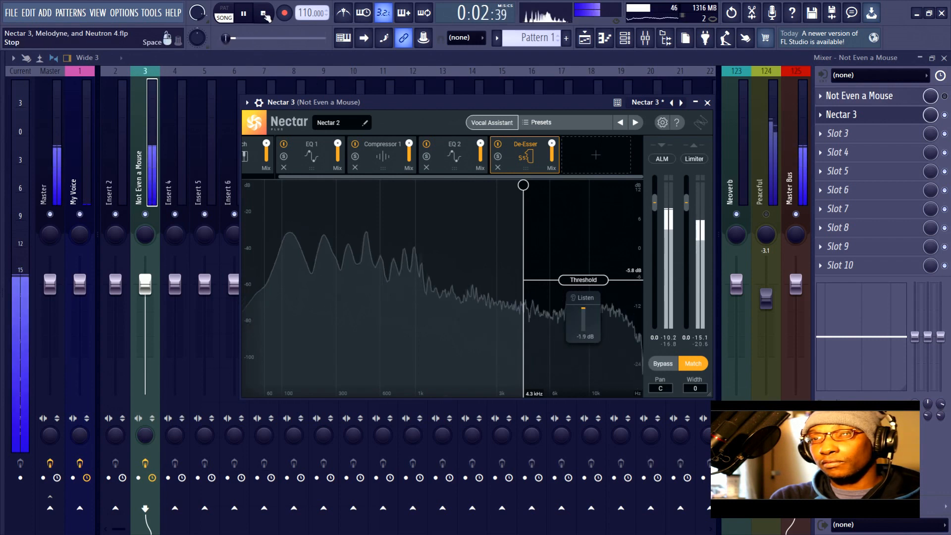
click(260, 13)
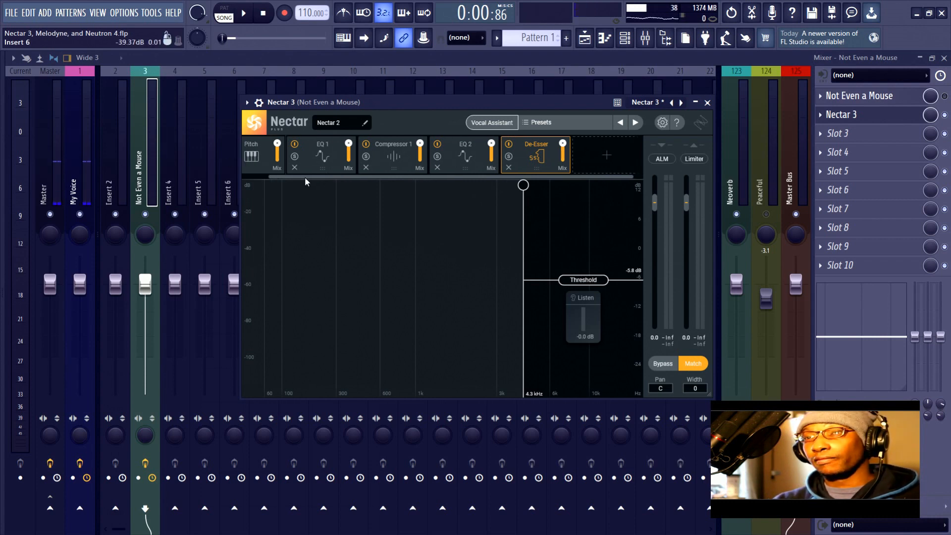
Step: Review the Pitch, De-Esser and EQ 2 modules, then open the add-module list
click(253, 156)
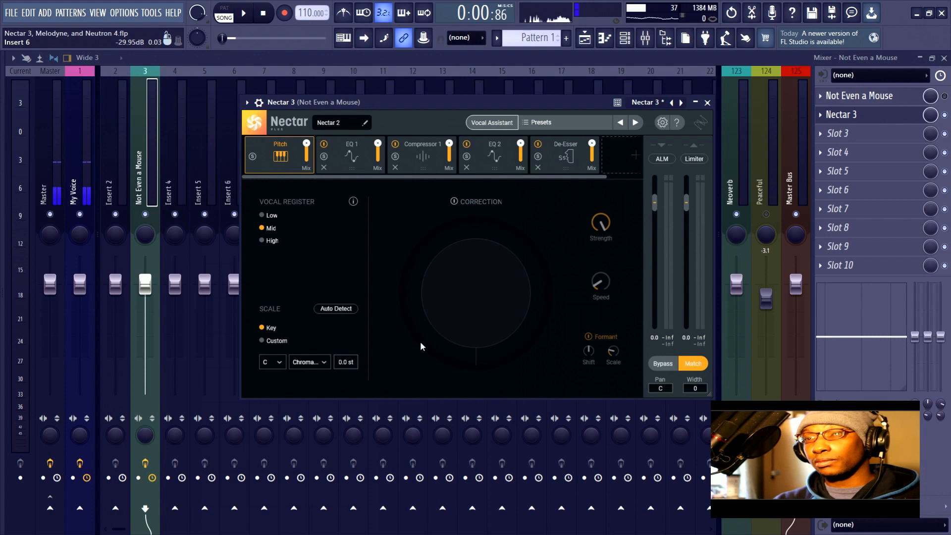
mouse_move(541, 300)
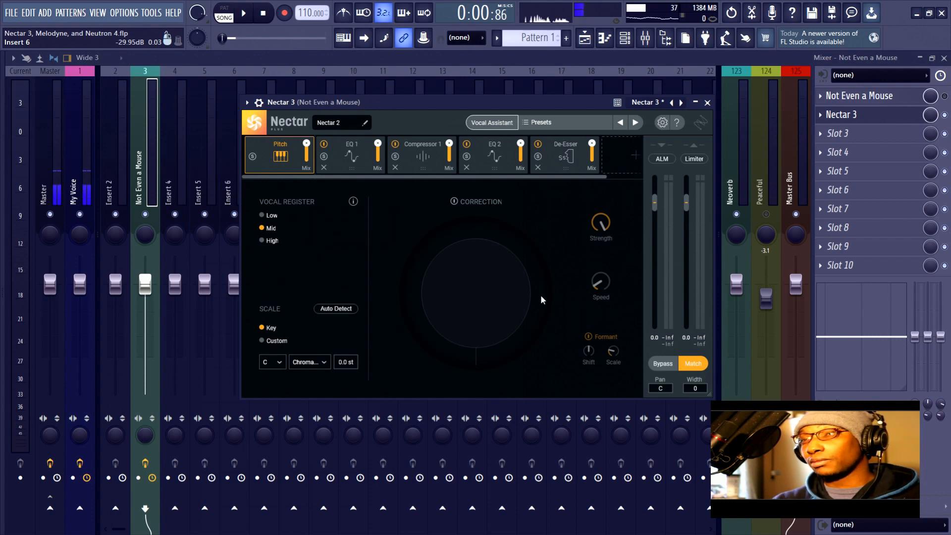
click(565, 149)
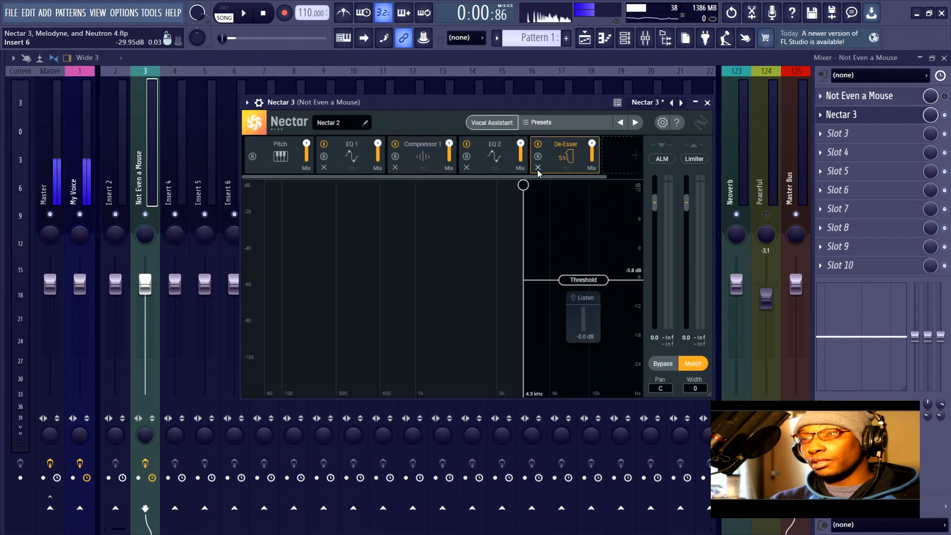
click(352, 153)
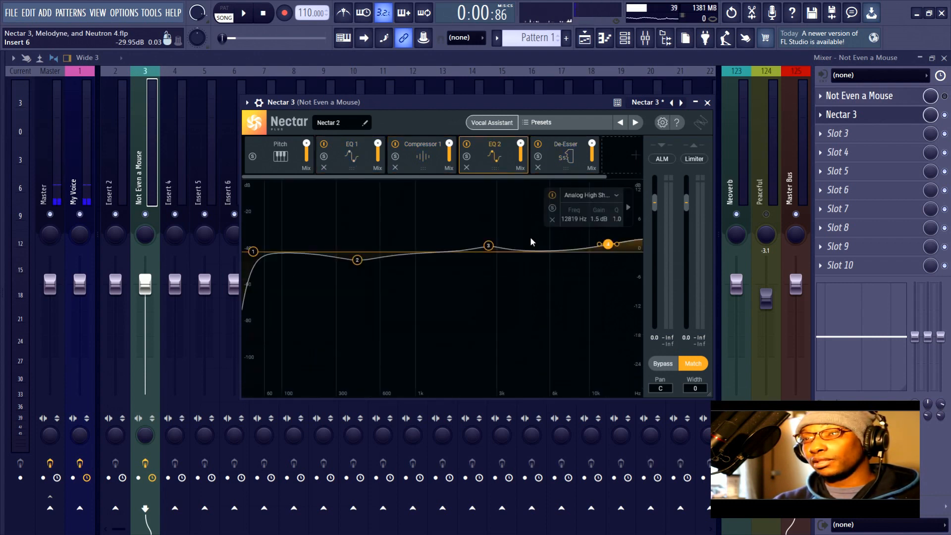
click(565, 144)
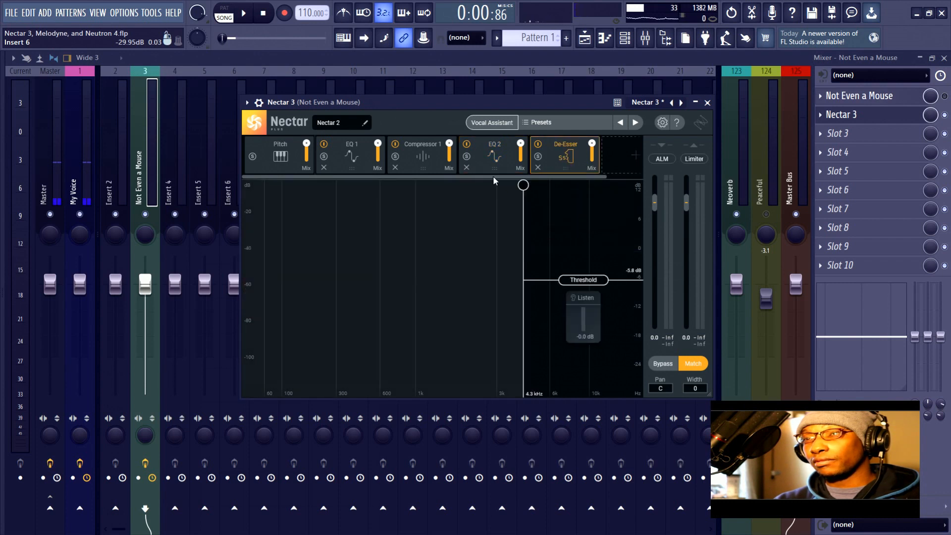
click(596, 155)
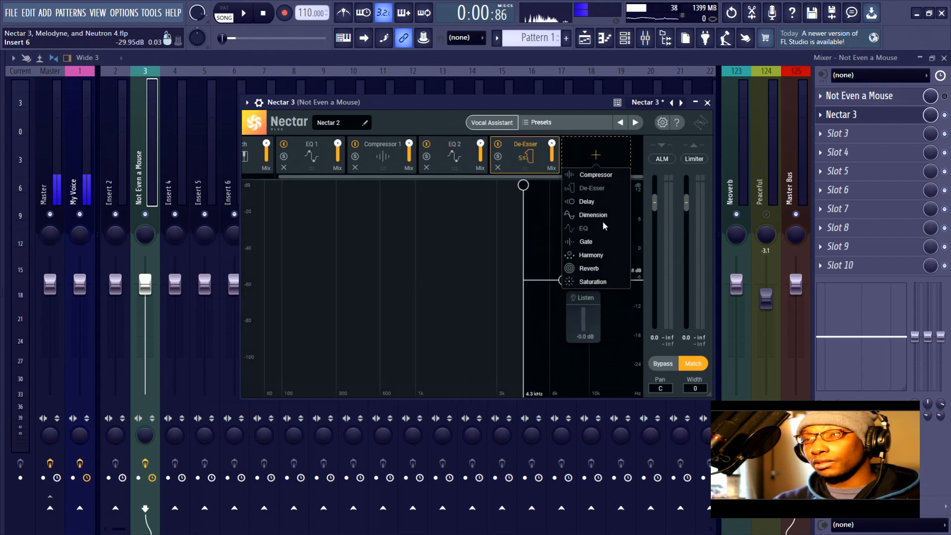
mouse_move(610, 213)
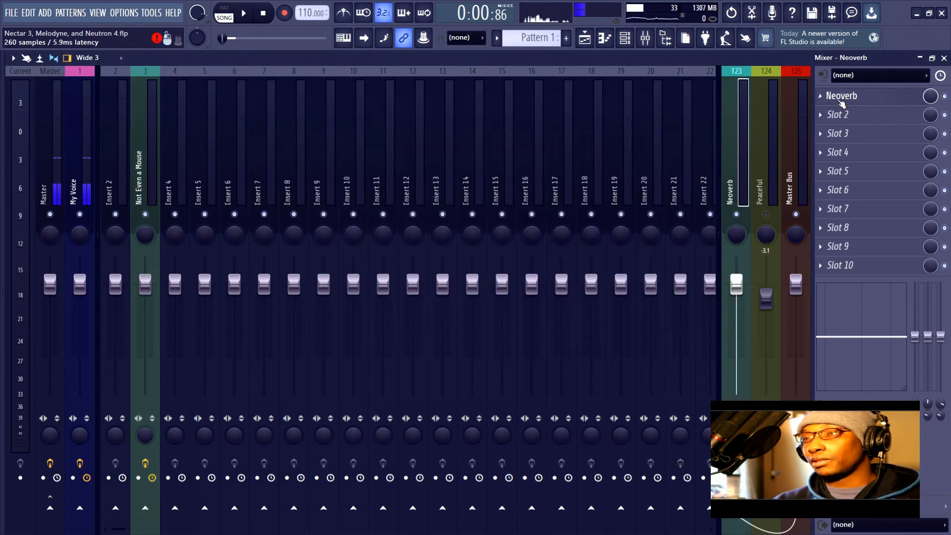
Step: Open the Neoverb plugin on the reverb track and close it again
click(841, 96)
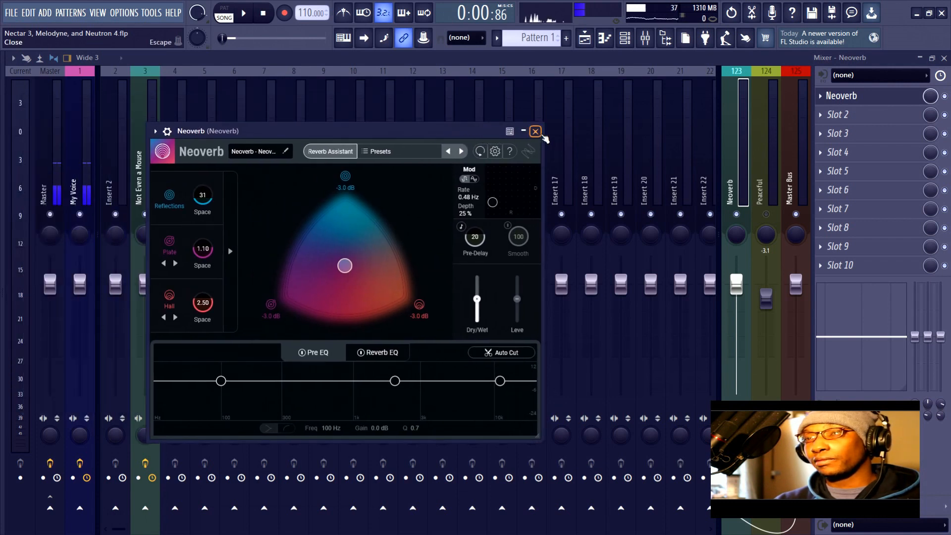
click(534, 131)
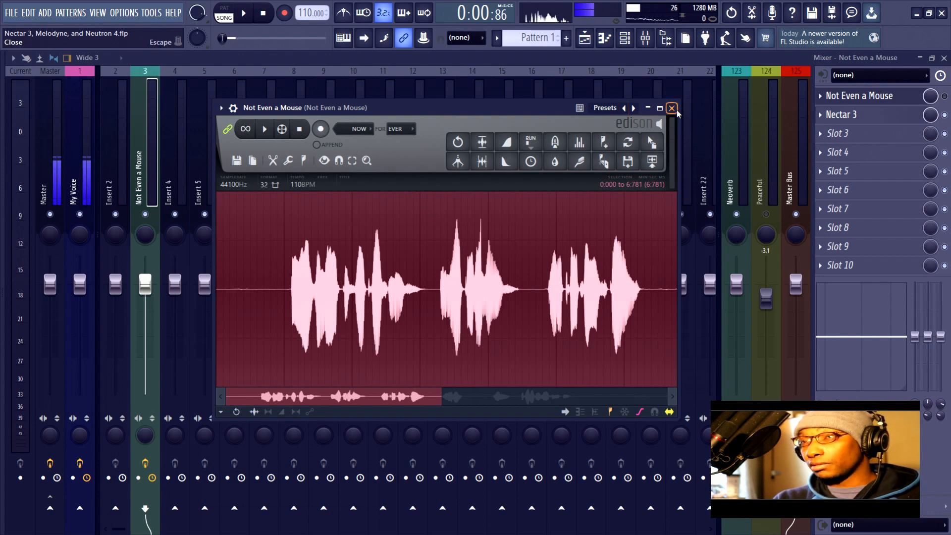
Step: Close the Edison waveform window
click(670, 108)
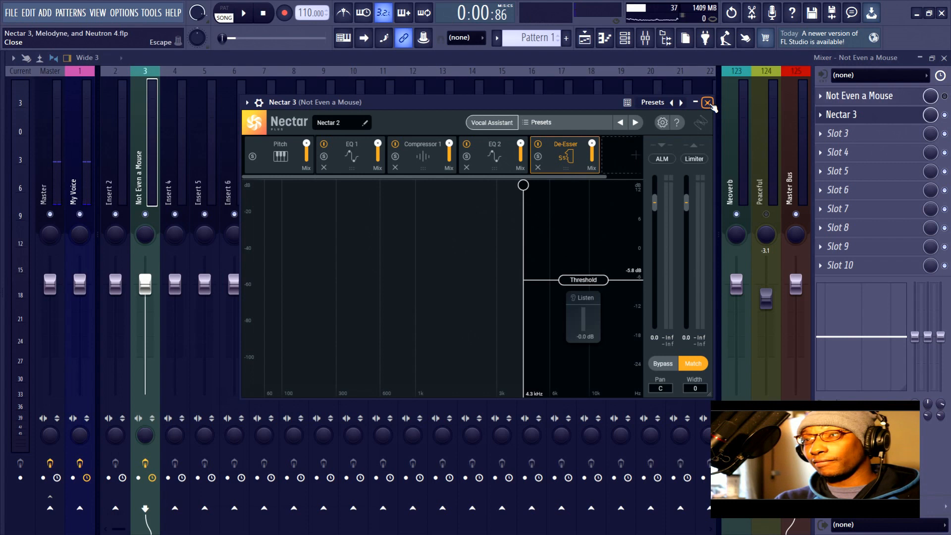
Step: Close Nectar 3 and set the Peaceful track's Neutron 4 Equalizer masking source to Nectar 2
click(707, 102)
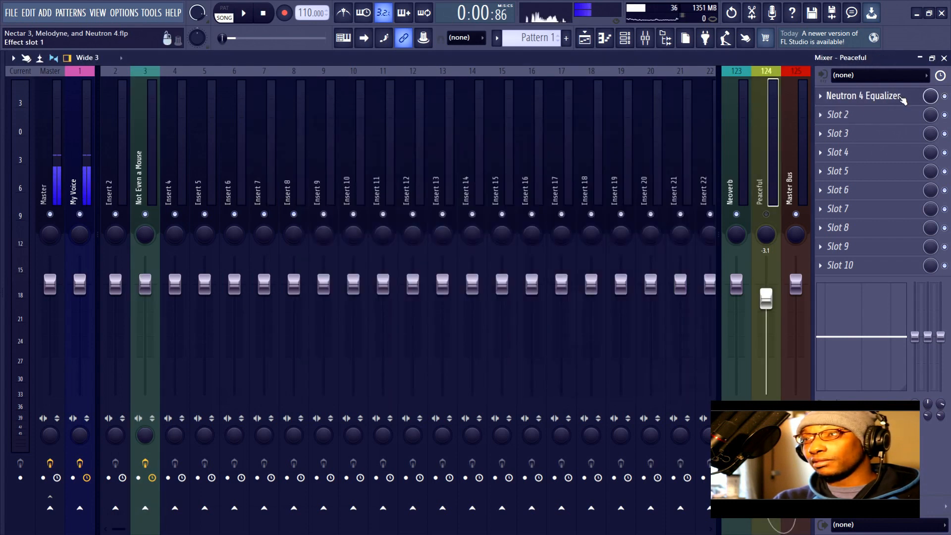
click(864, 95)
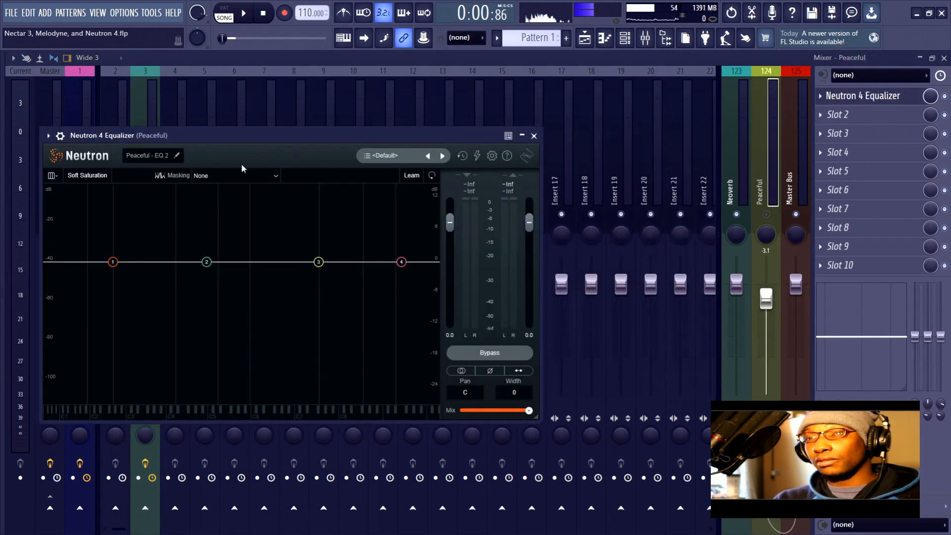
click(235, 175)
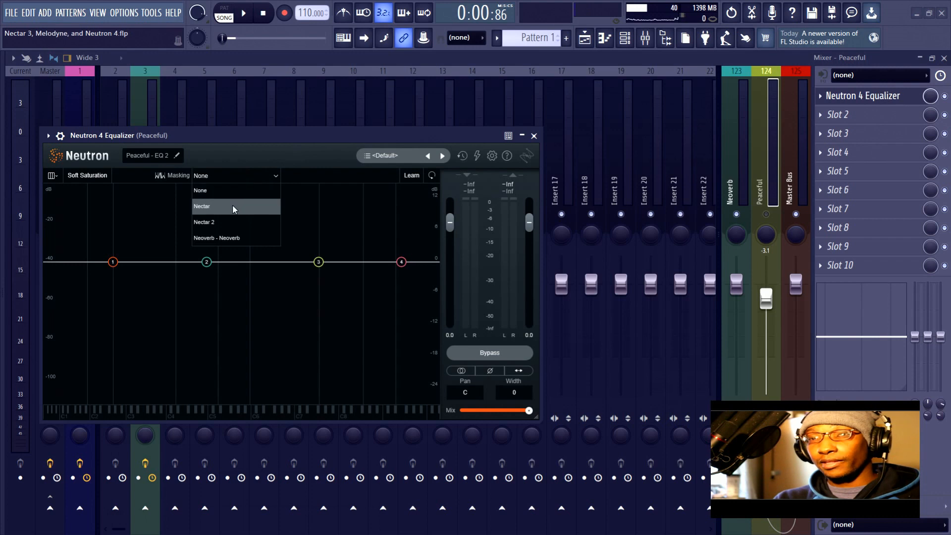
mouse_move(230, 222)
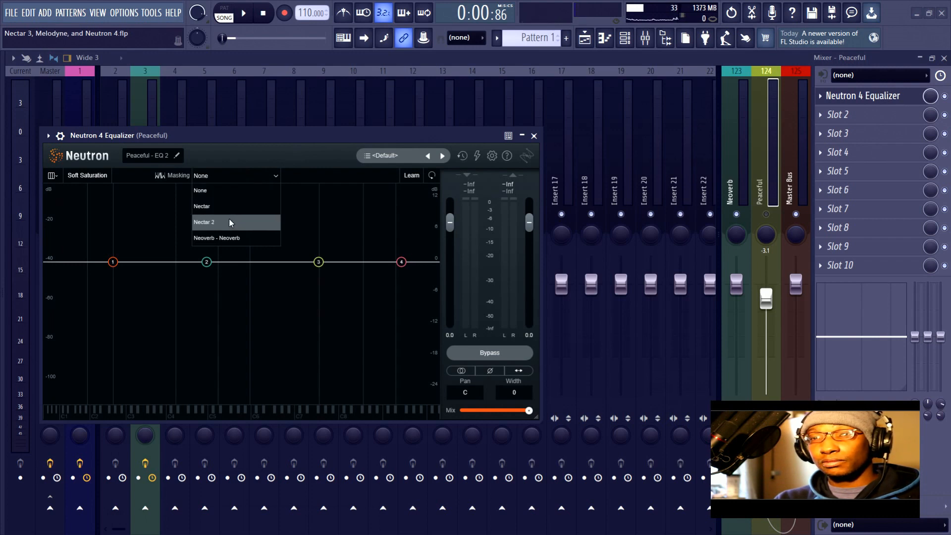
click(204, 222)
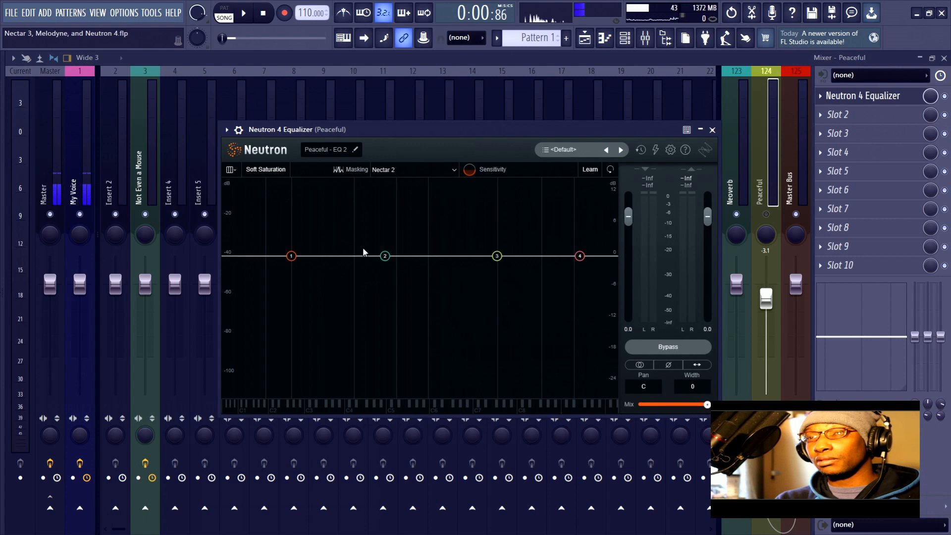
mouse_move(378, 265)
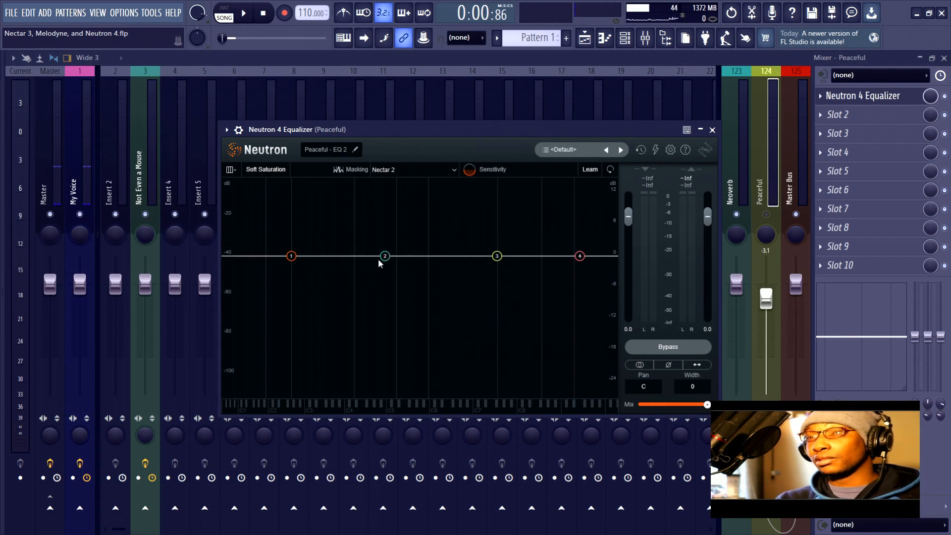
mouse_move(379, 264)
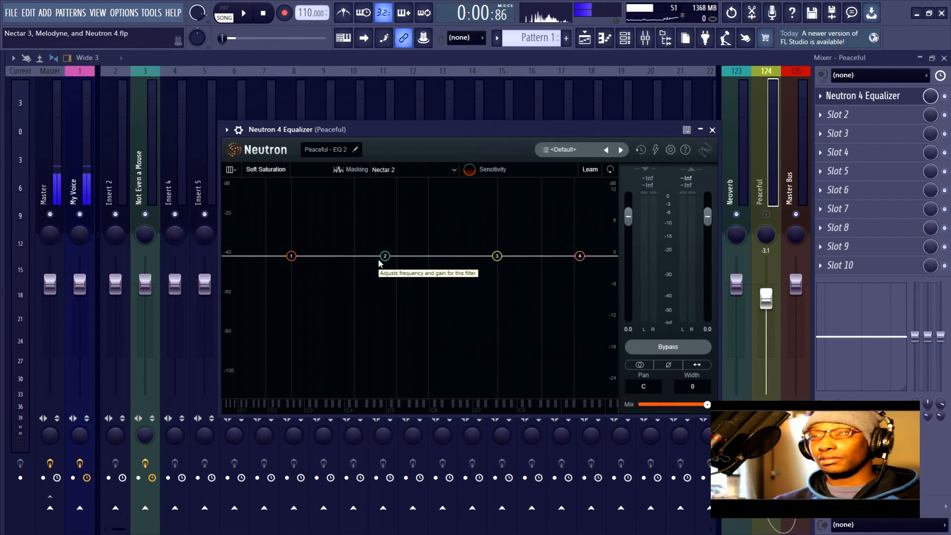
mouse_move(328, 199)
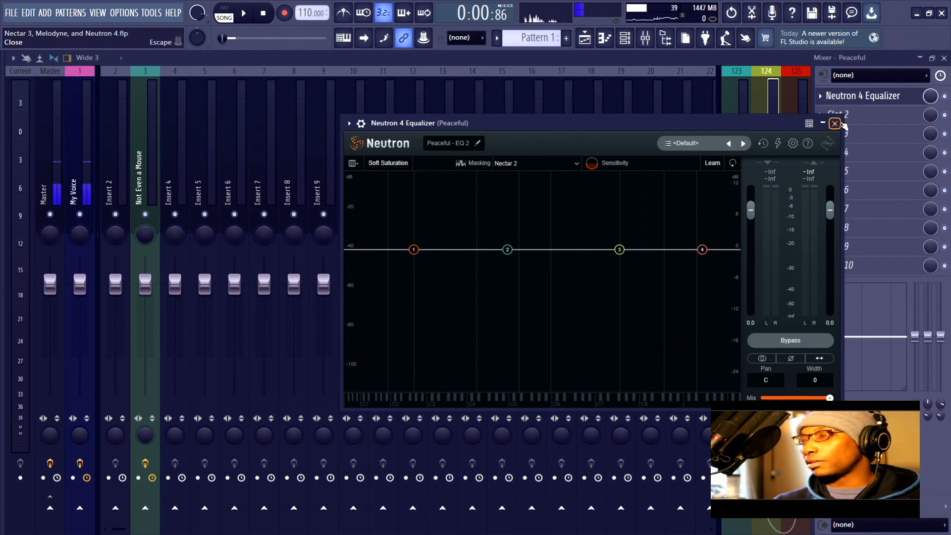
Step: Close the Neutron 4 Equalizer plugin window
click(835, 124)
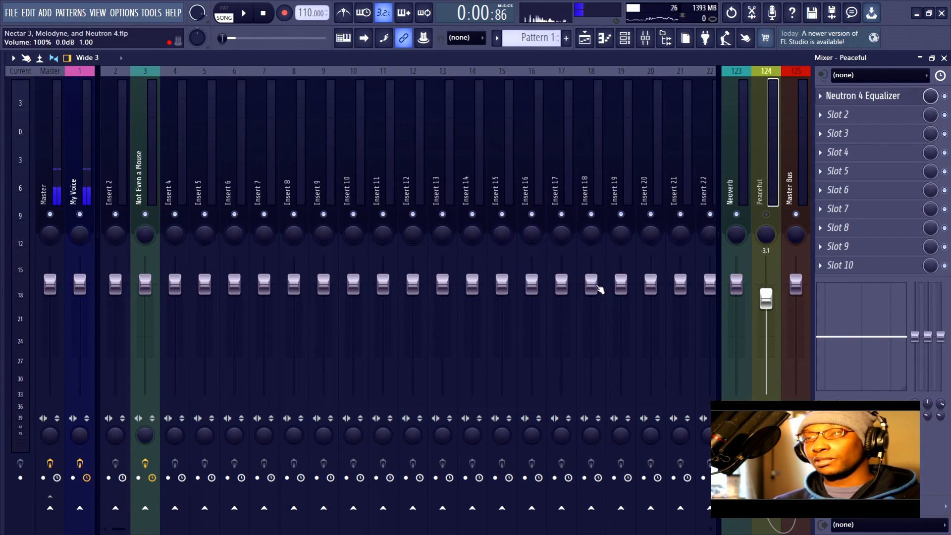
mouse_move(690, 246)
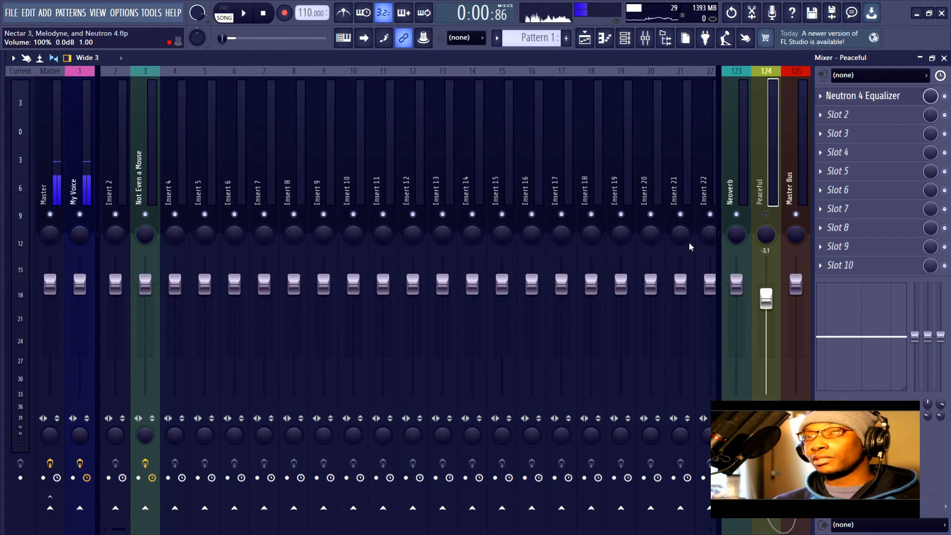